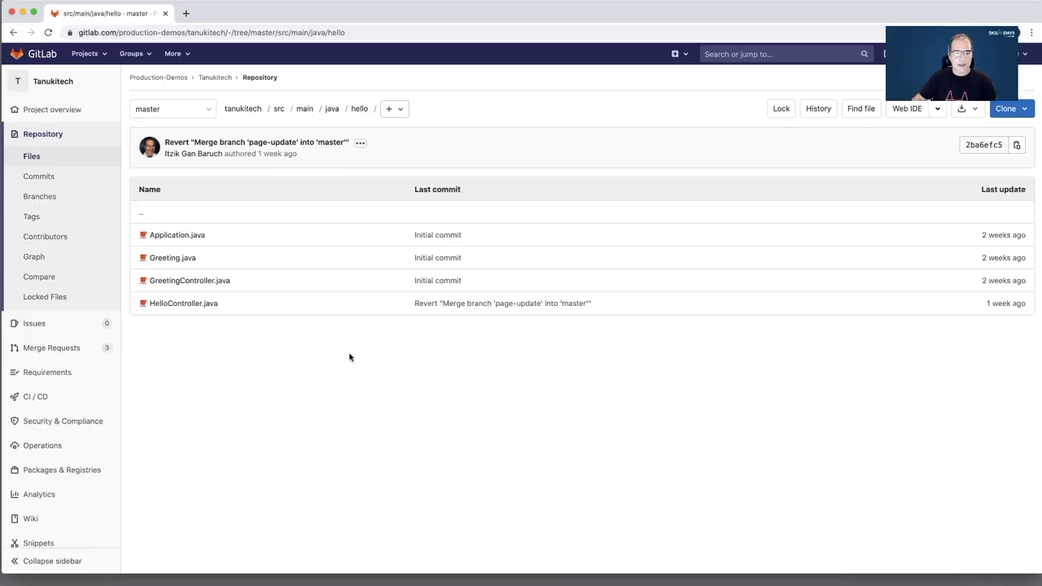
{"action": "mouse_move", "coordinate": [179, 337]}
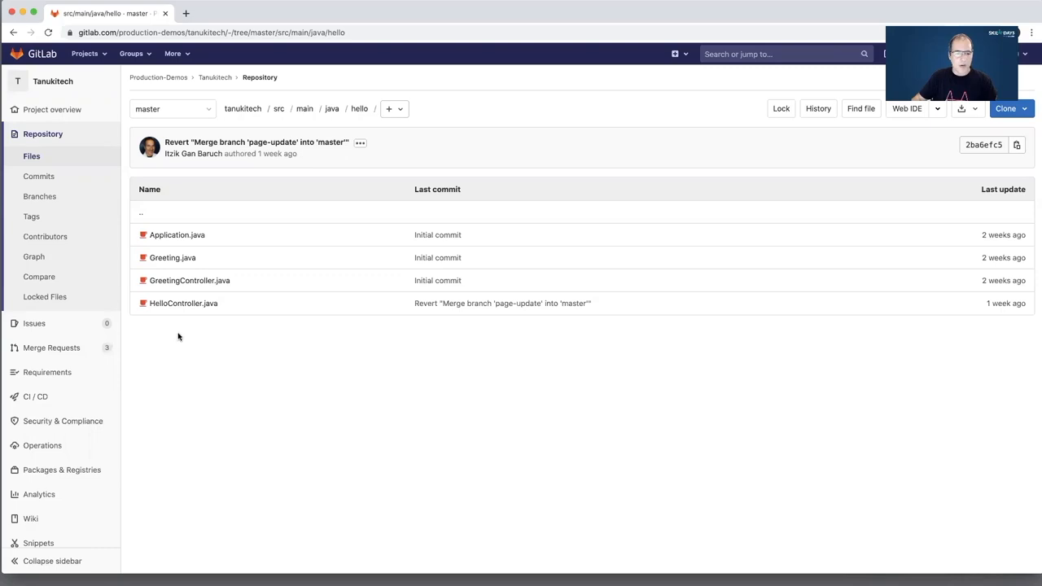
View HelloController.java from the hello package in the repository browser.
{"action": "left_click", "coordinate": [182, 303]}
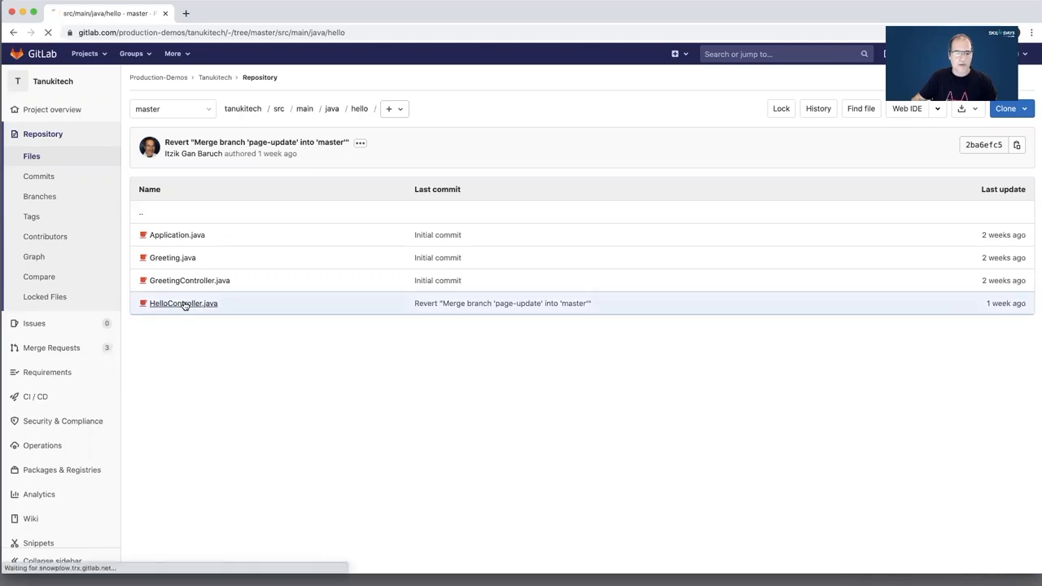
{"action": "left_click", "coordinate": [182, 302]}
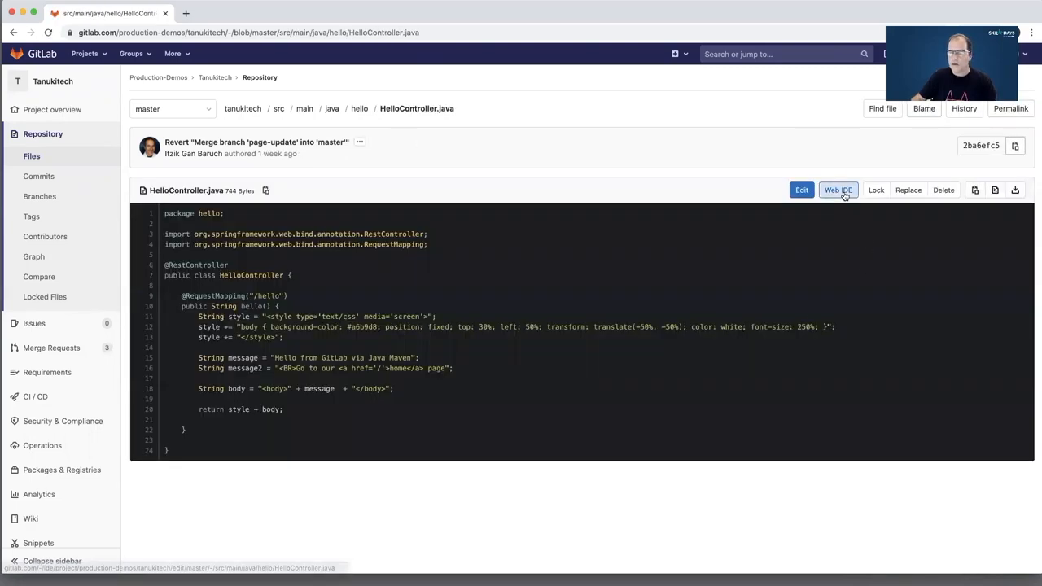
Switch HelloController.java into the Web IDE for editing the greeting message.
{"action": "left_click", "coordinate": [837, 189]}
{"action": "type", "text": "wo"}
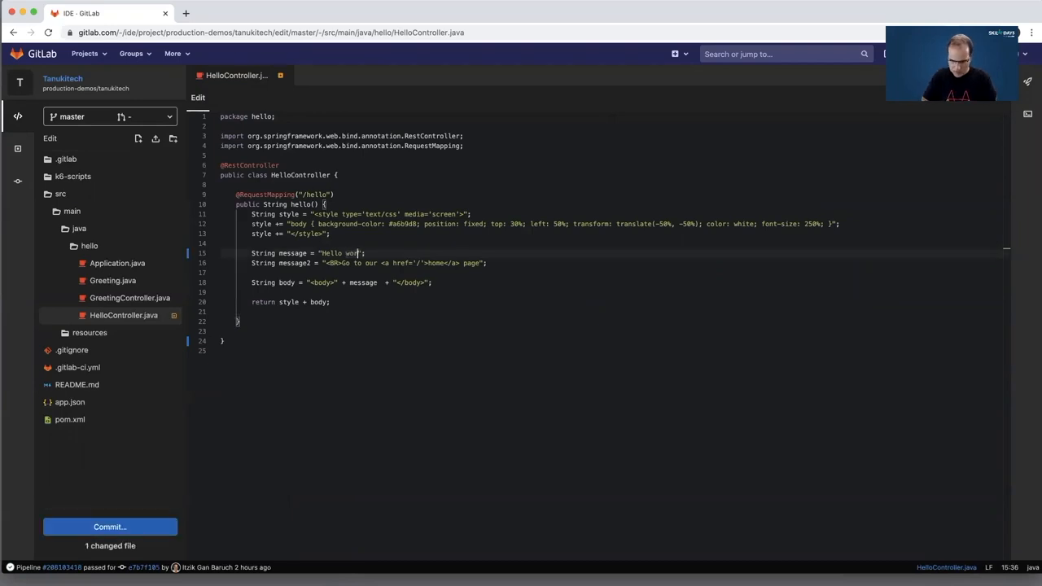
Commit the change to a new branch named page-update and start a merge request.
{"action": "left_click", "coordinate": [110, 527]}
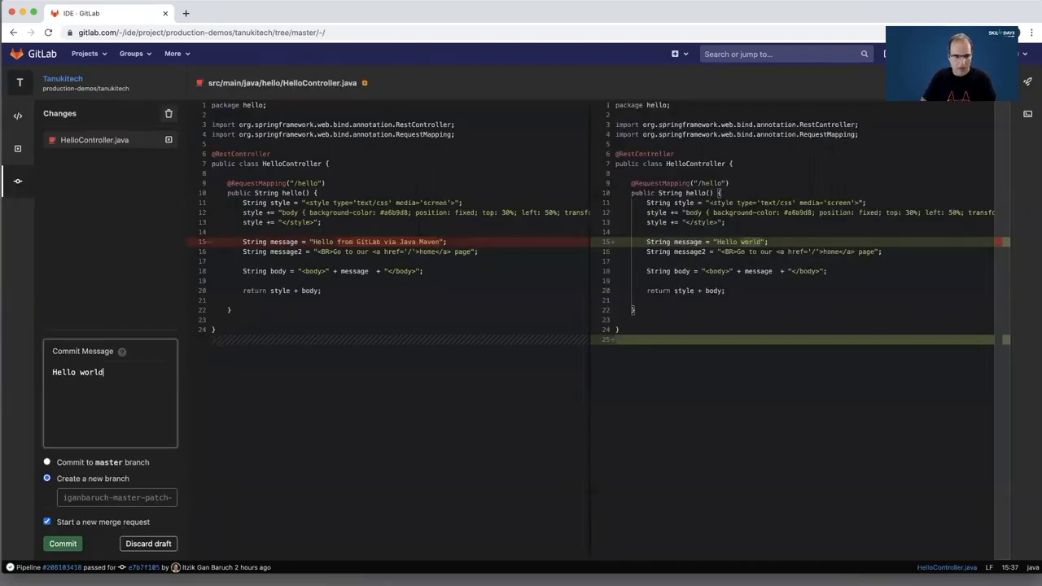
{"action": "left_click", "coordinate": [117, 498]}
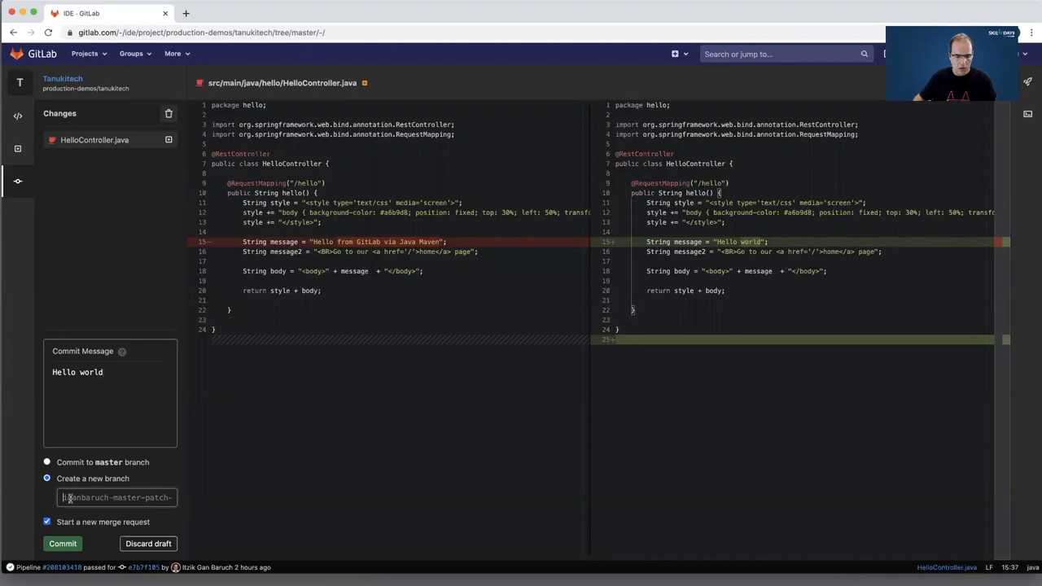
{"action": "type", "text": "page"}
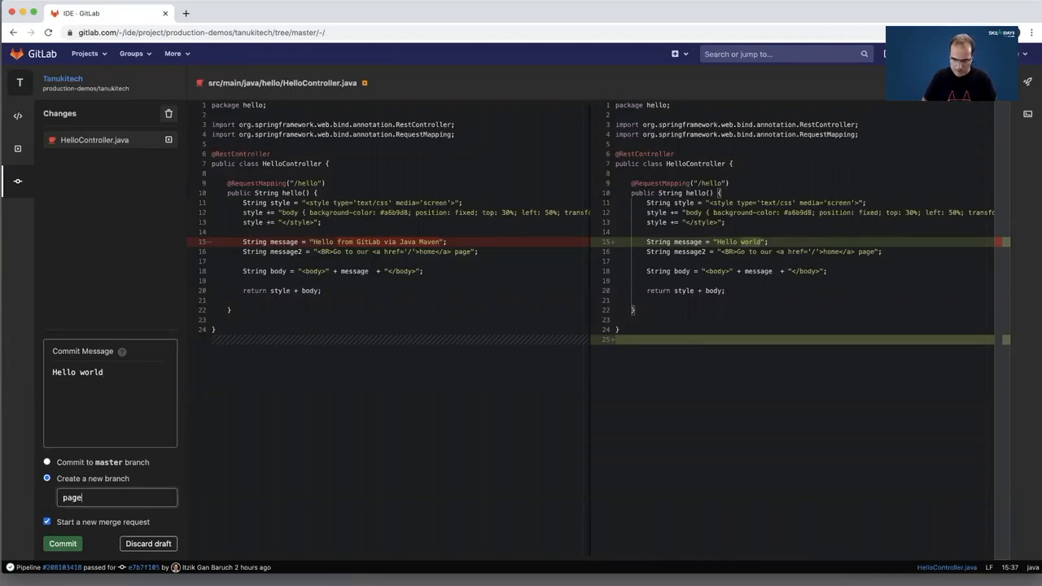
{"action": "type", "text": "--update"}
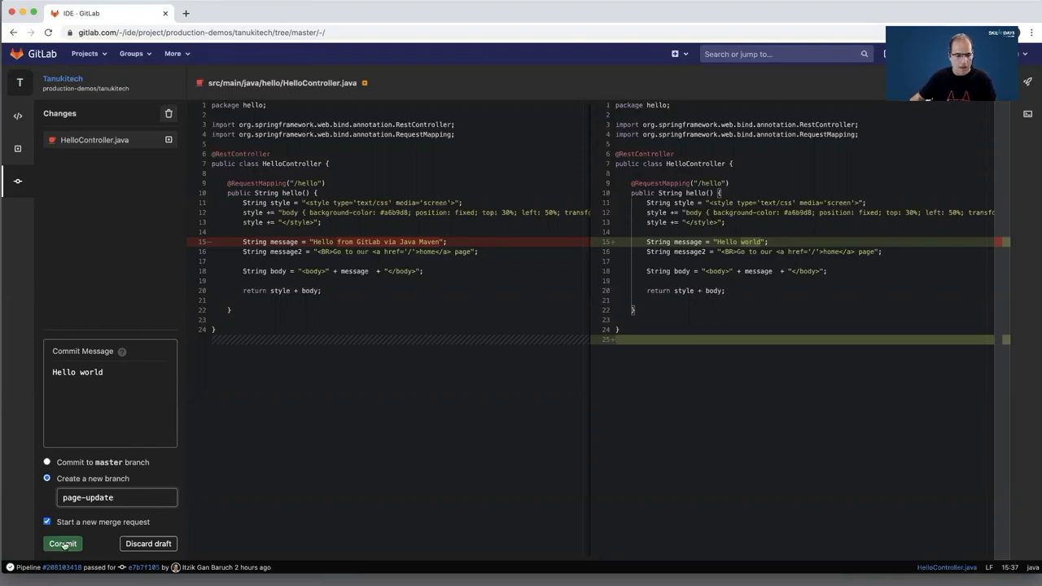
{"action": "left_click", "coordinate": [62, 544]}
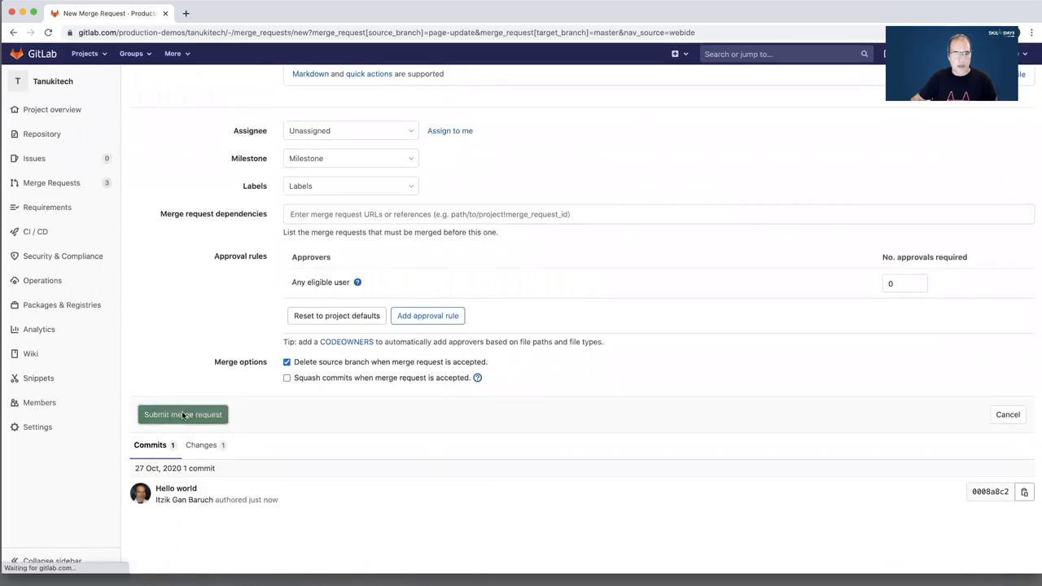
Submit the Hello world merge request from page-update into master.
{"action": "left_click", "coordinate": [182, 415]}
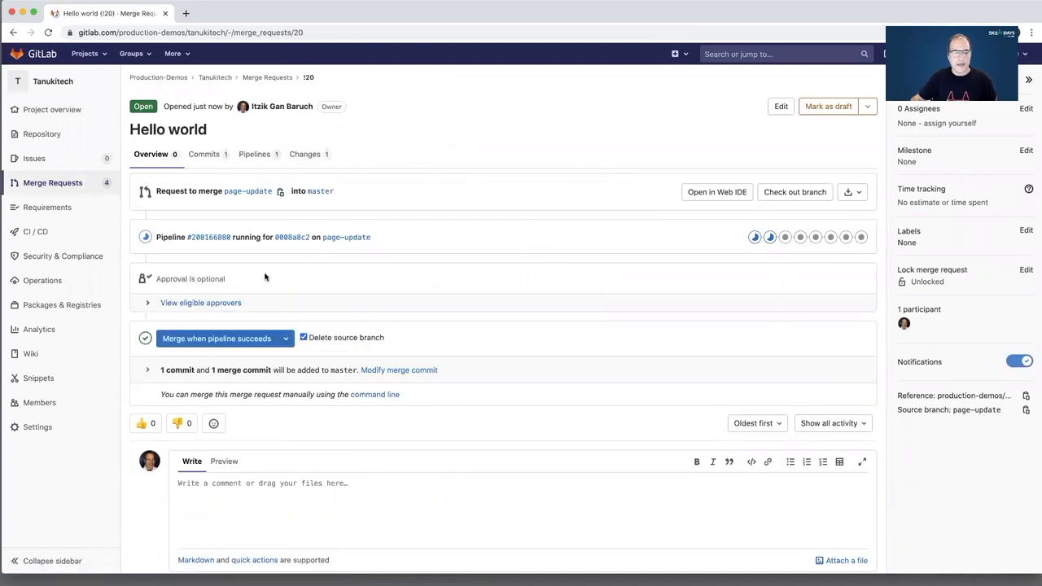
{"action": "mouse_move", "coordinate": [258, 273]}
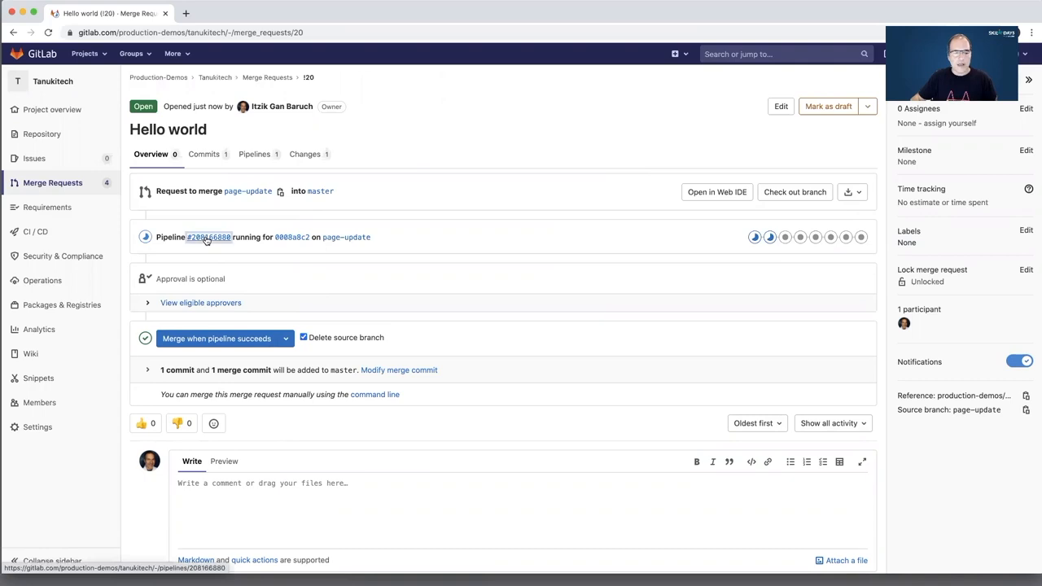
Show the merge request's running pipeline #208166880 with its 27 jobs.
{"action": "left_click", "coordinate": [209, 238]}
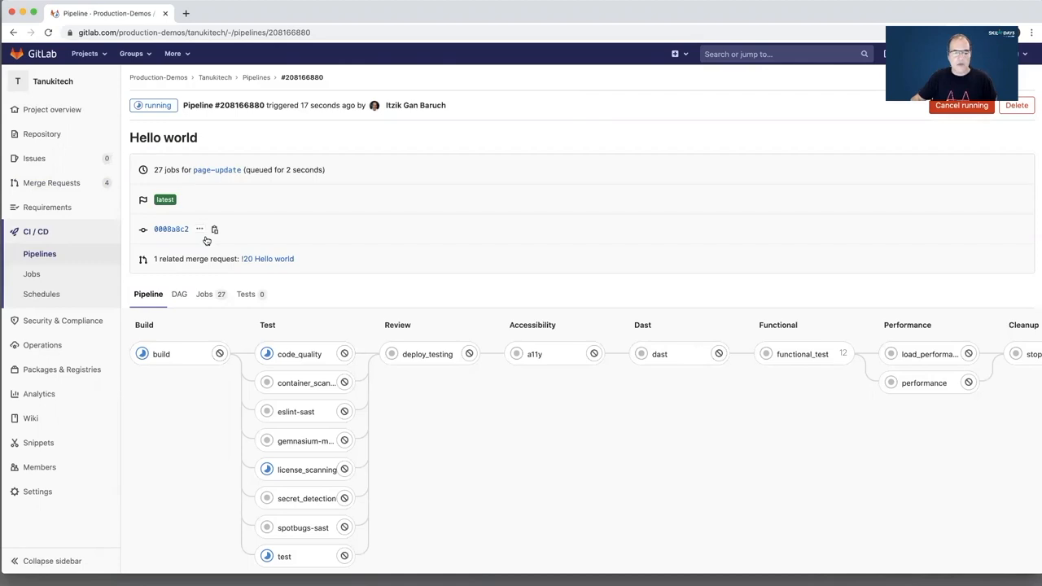
{"action": "mouse_move", "coordinate": [498, 325]}
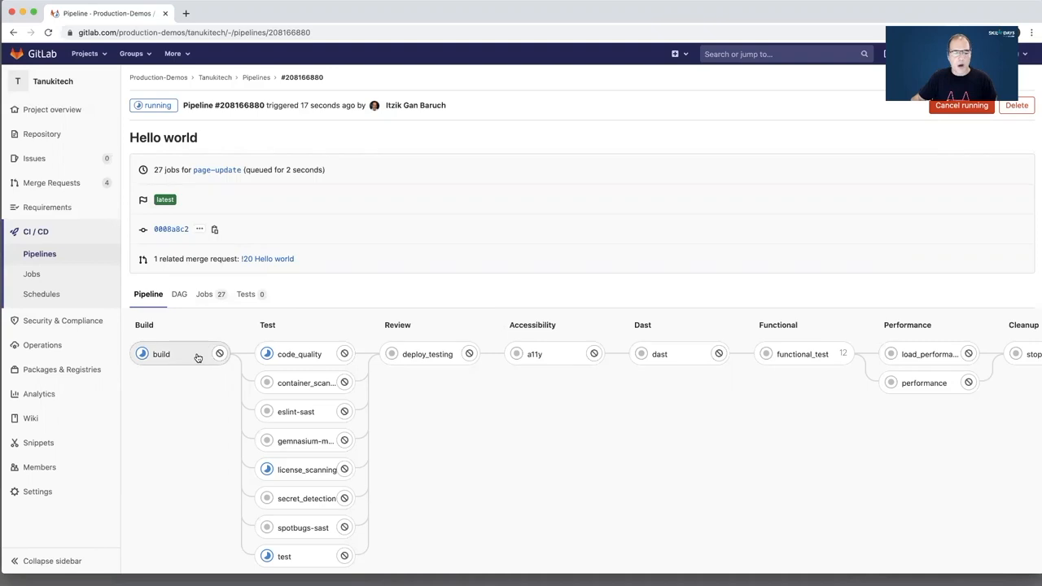
{"action": "mouse_move", "coordinate": [527, 457]}
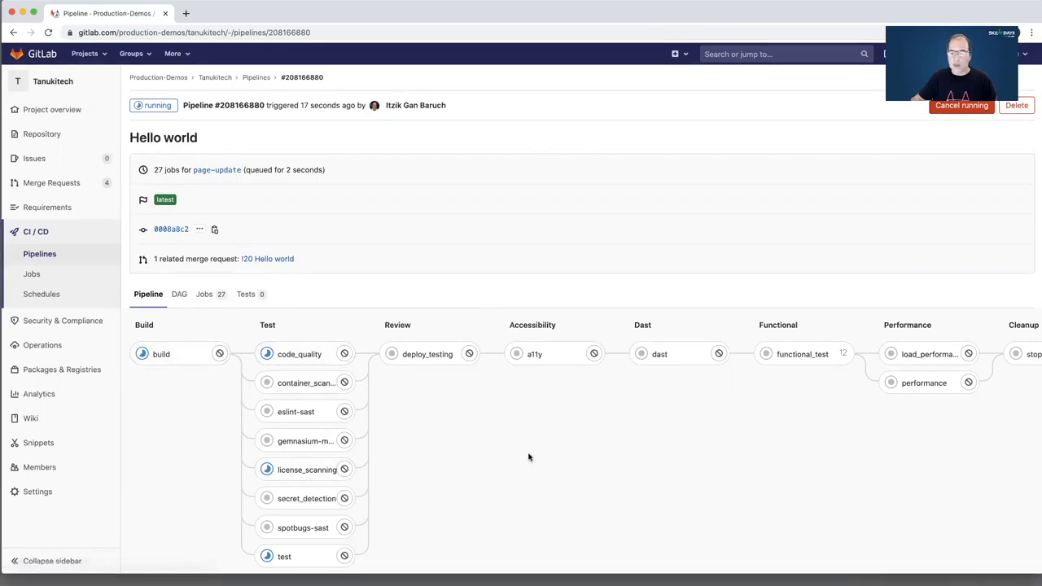
{"action": "mouse_move", "coordinate": [163, 408]}
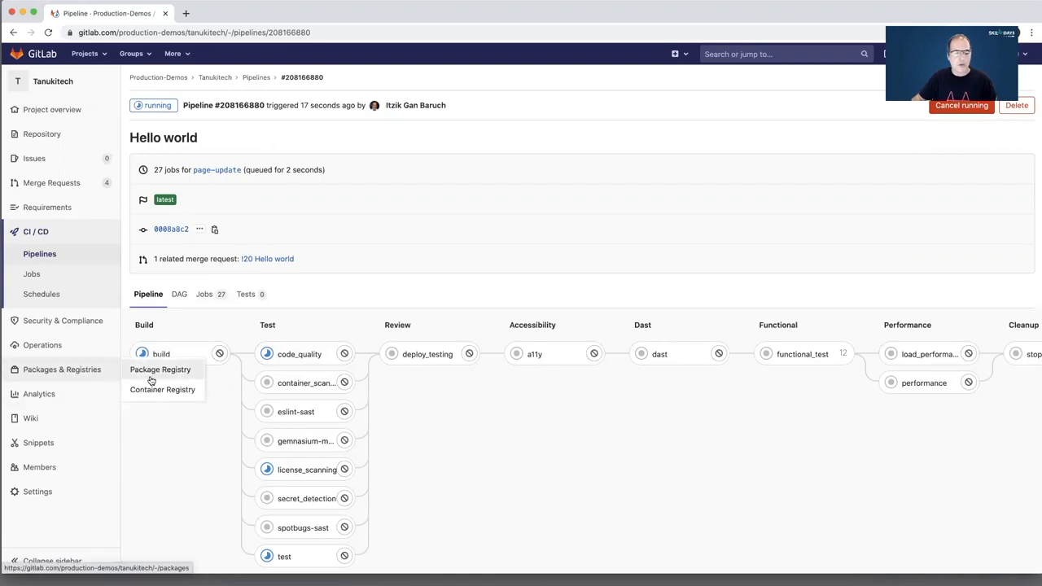
{"action": "mouse_move", "coordinate": [163, 389]}
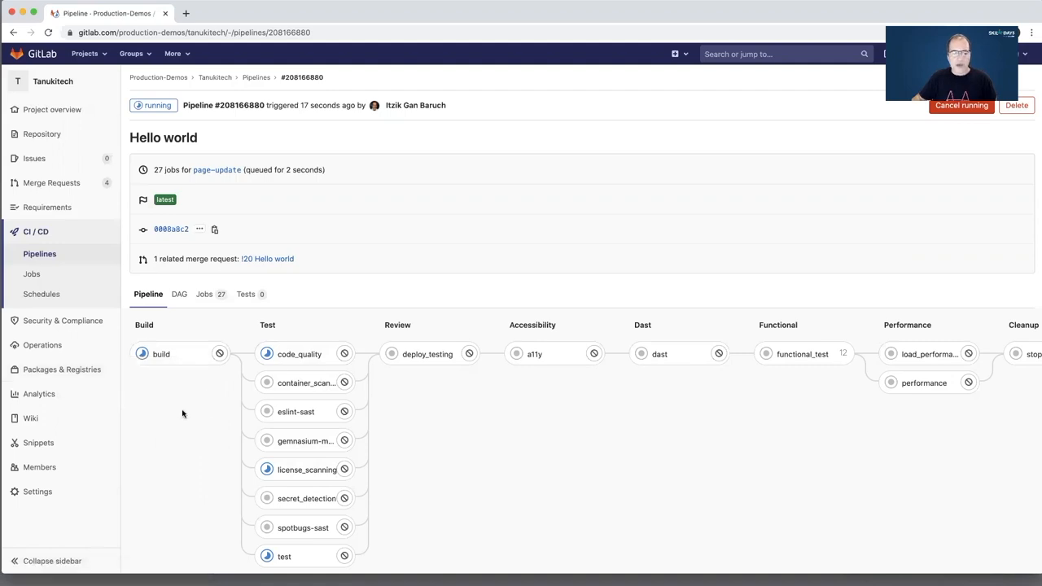
{"action": "mouse_move", "coordinate": [317, 333]}
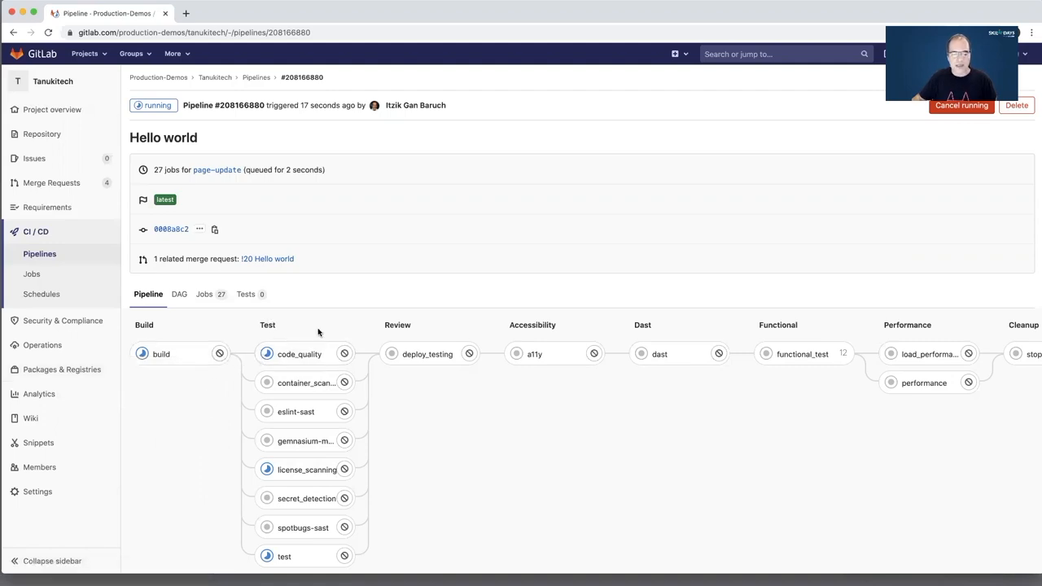
{"action": "mouse_move", "coordinate": [299, 354]}
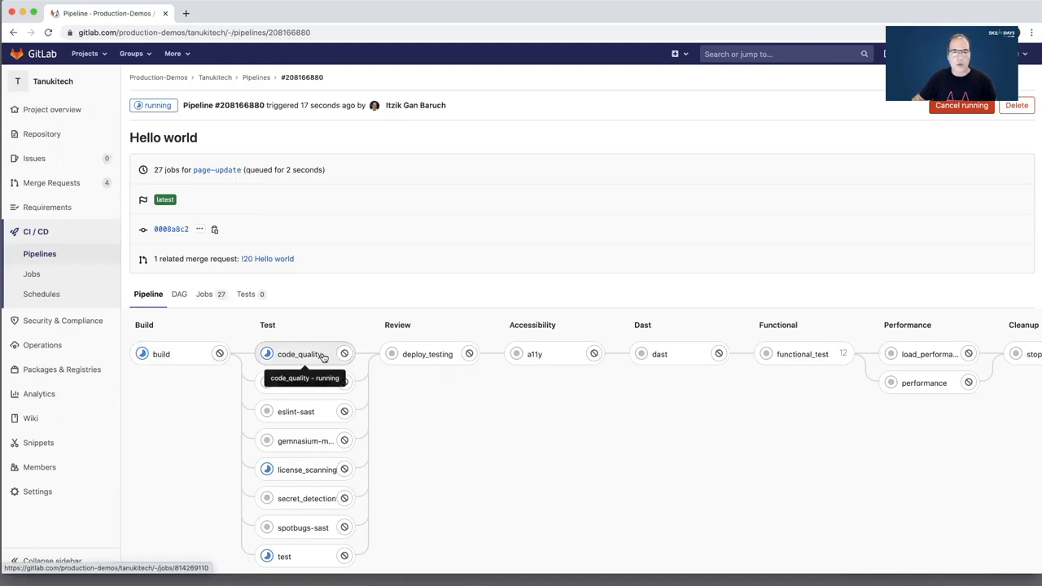
{"action": "mouse_move", "coordinate": [306, 383]}
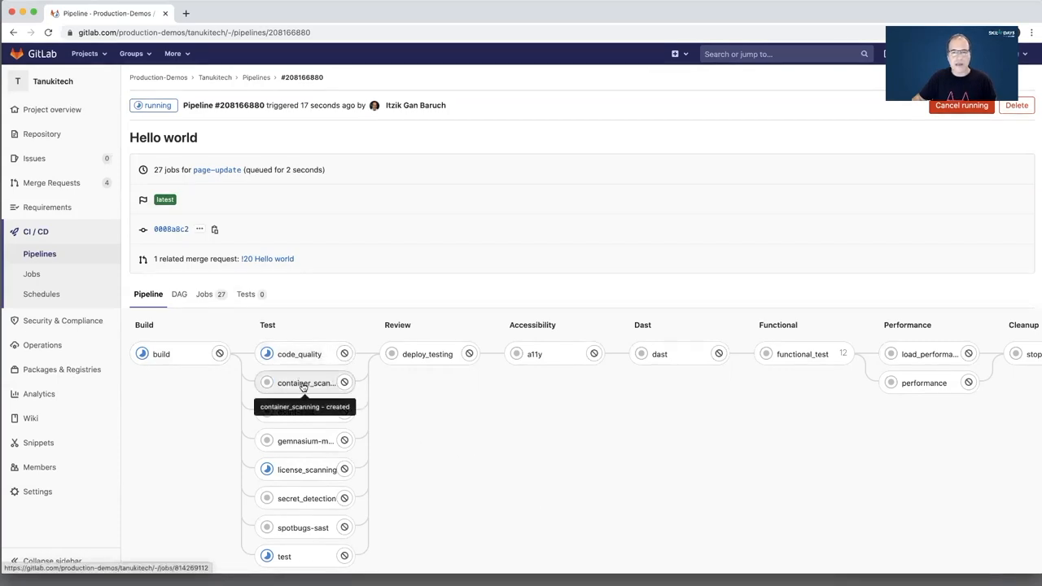
{"action": "mouse_move", "coordinate": [296, 411]}
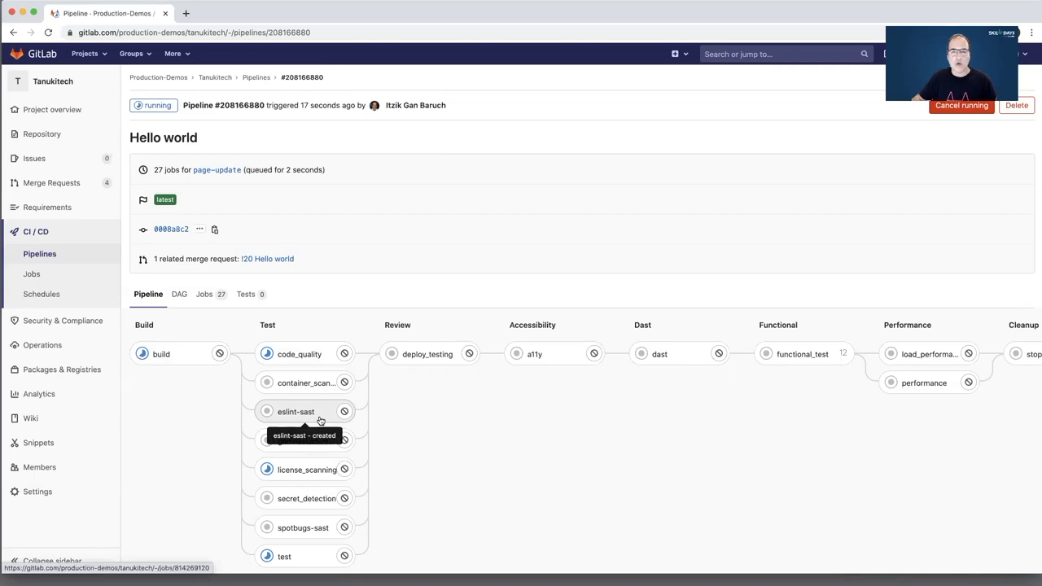
{"action": "mouse_move", "coordinate": [296, 439]}
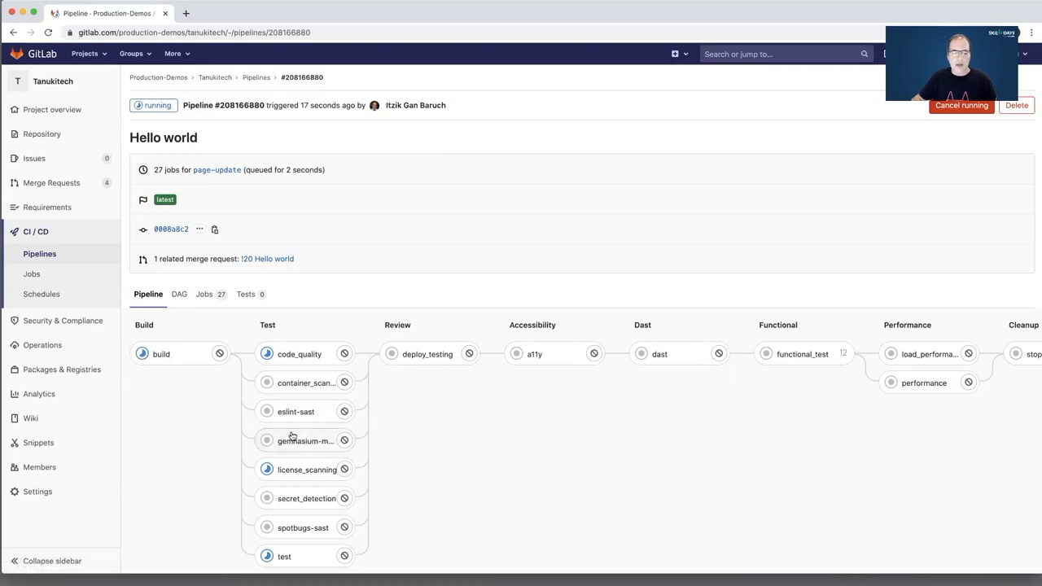
{"action": "mouse_move", "coordinate": [306, 439]}
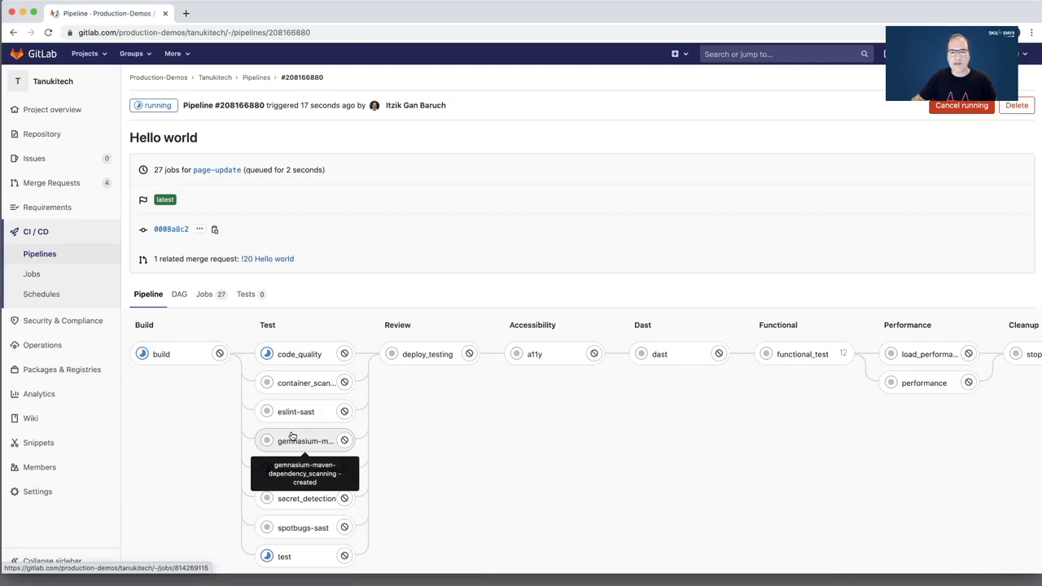
{"action": "mouse_move", "coordinate": [293, 469]}
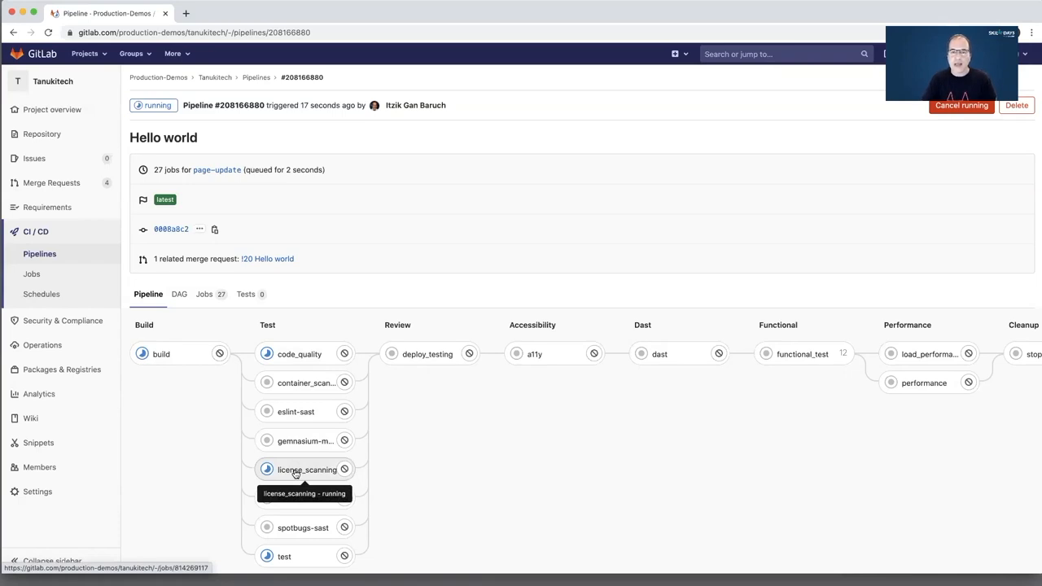
{"action": "mouse_move", "coordinate": [298, 498]}
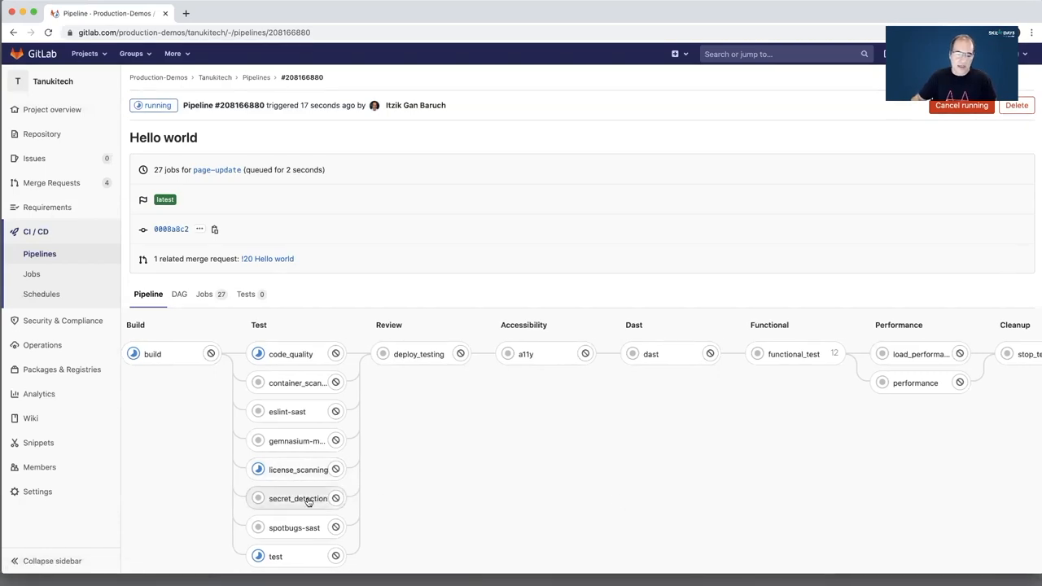
{"action": "mouse_move", "coordinate": [298, 499]}
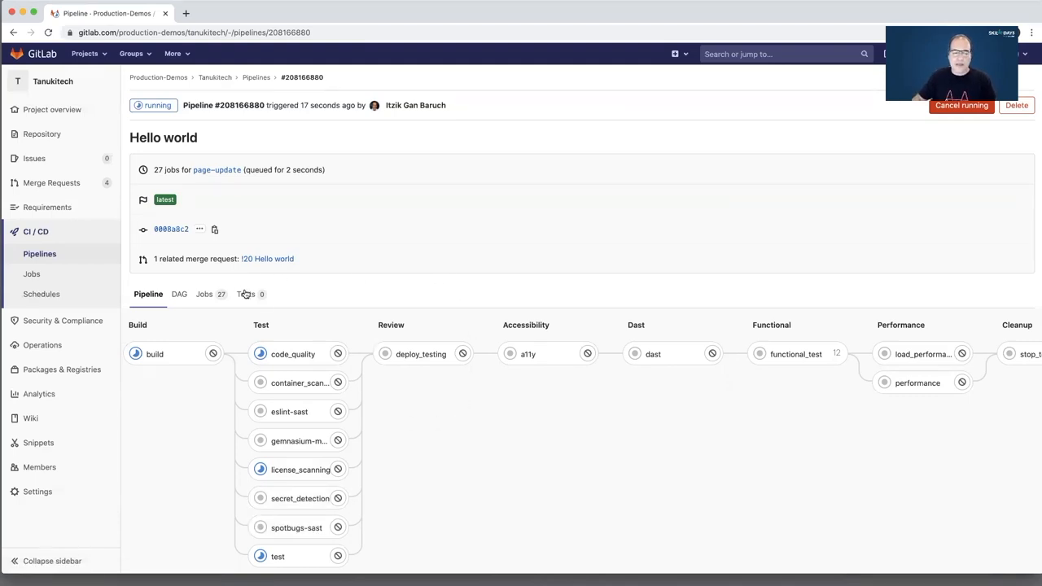
{"action": "mouse_move", "coordinate": [433, 312]}
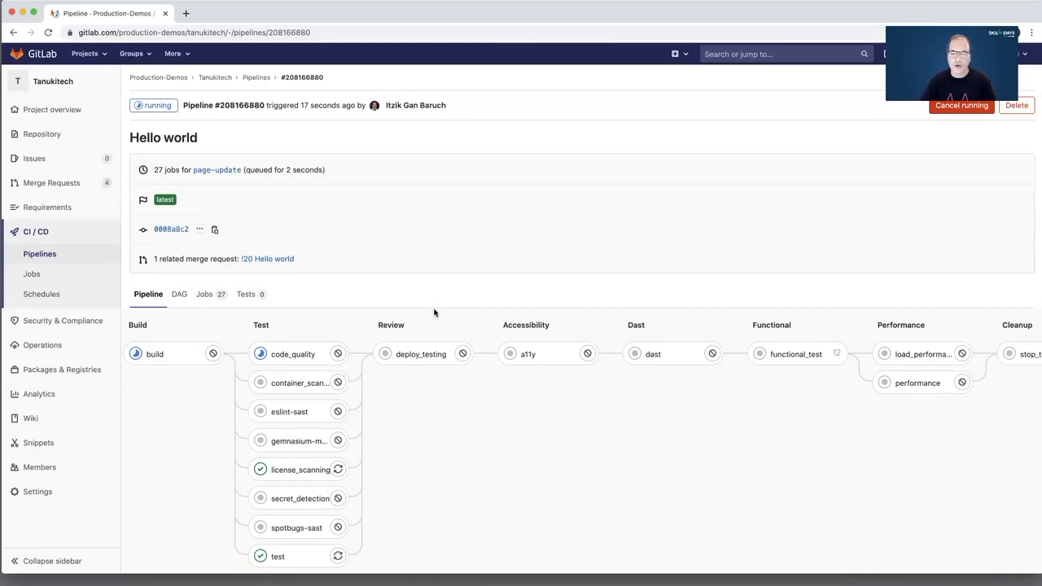
{"action": "mouse_move", "coordinate": [562, 332]}
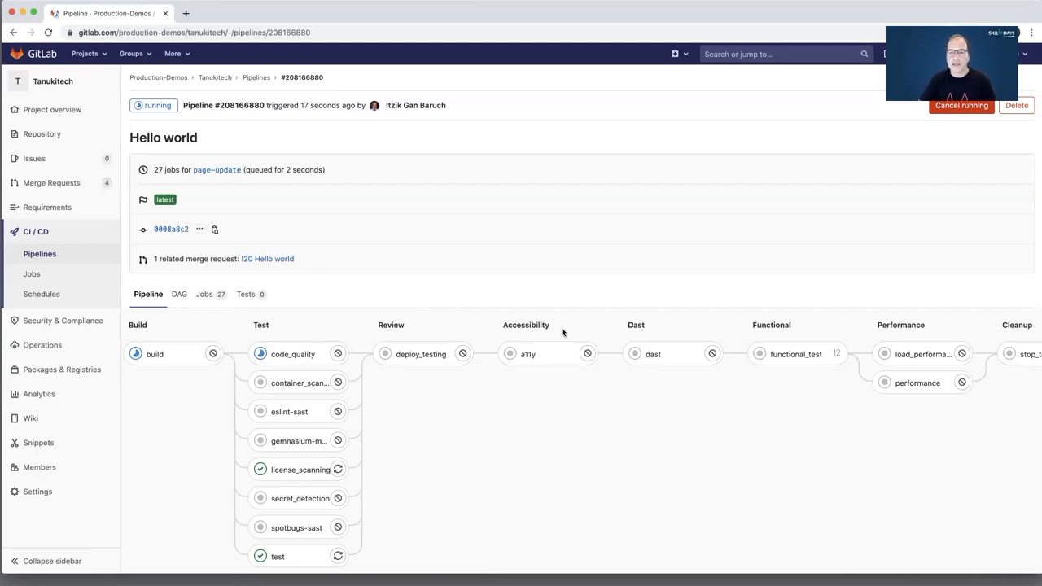
{"action": "mouse_move", "coordinate": [649, 318]}
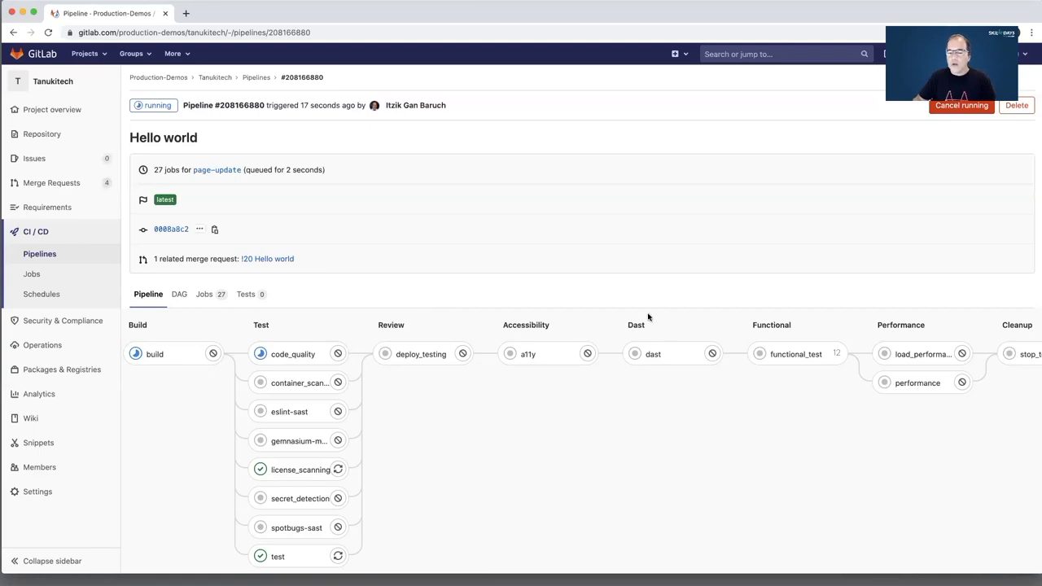
{"action": "mouse_move", "coordinate": [641, 401]}
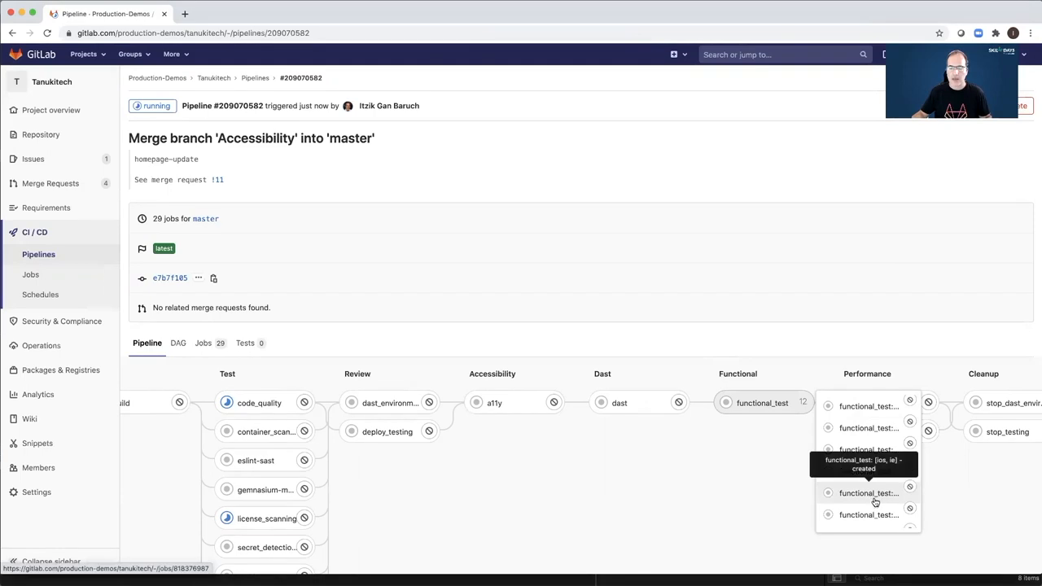
{"action": "mouse_move", "coordinate": [868, 495]}
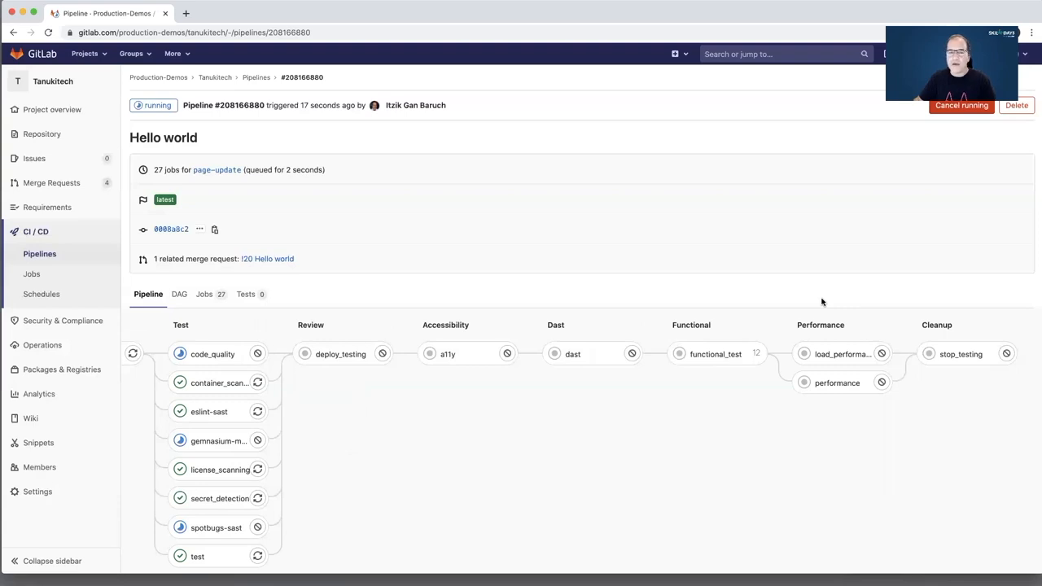
{"action": "mouse_move", "coordinate": [837, 382]}
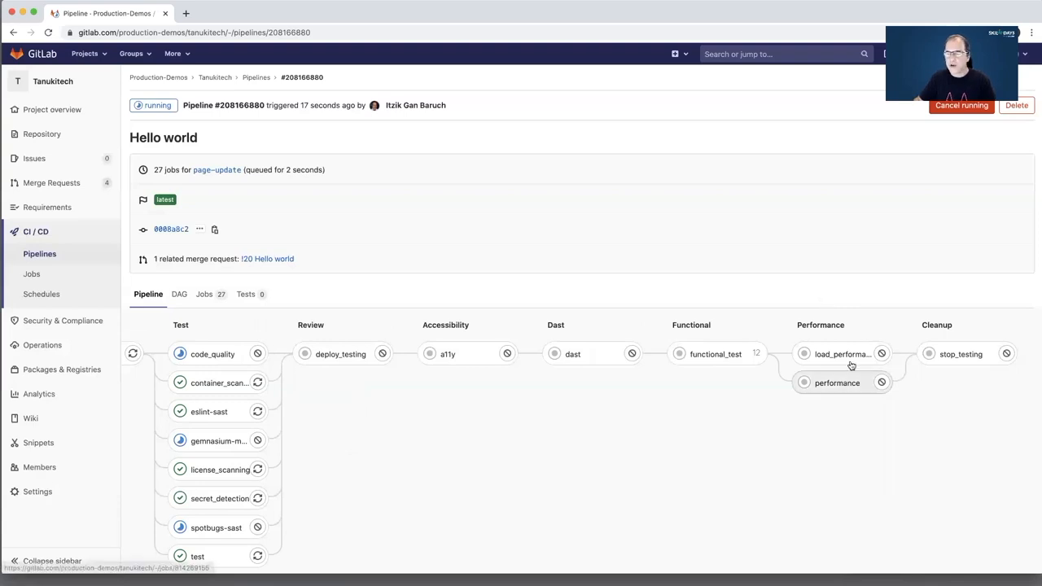
{"action": "mouse_move", "coordinate": [844, 353]}
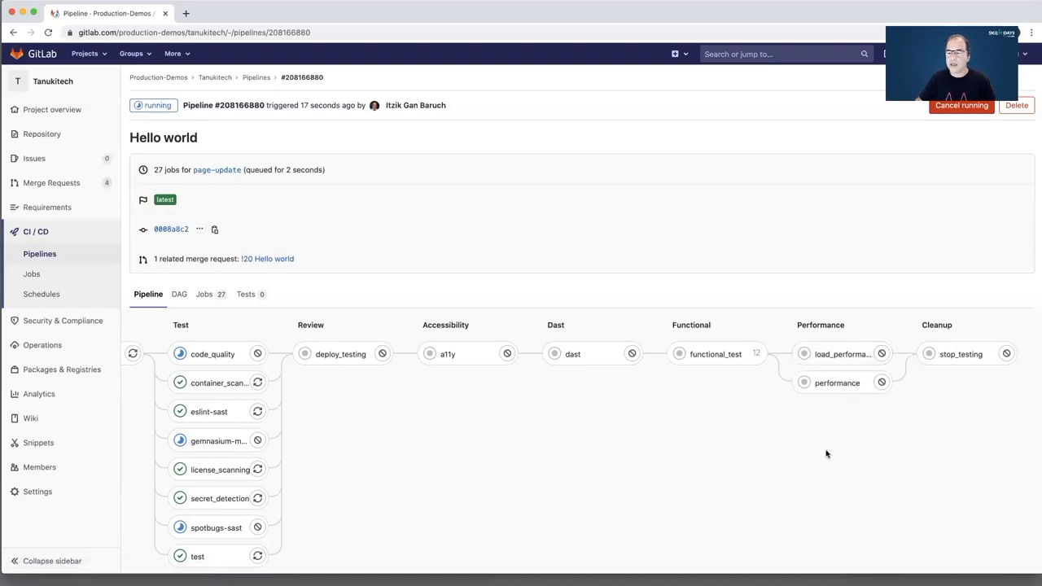
{"action": "mouse_move", "coordinate": [837, 382]}
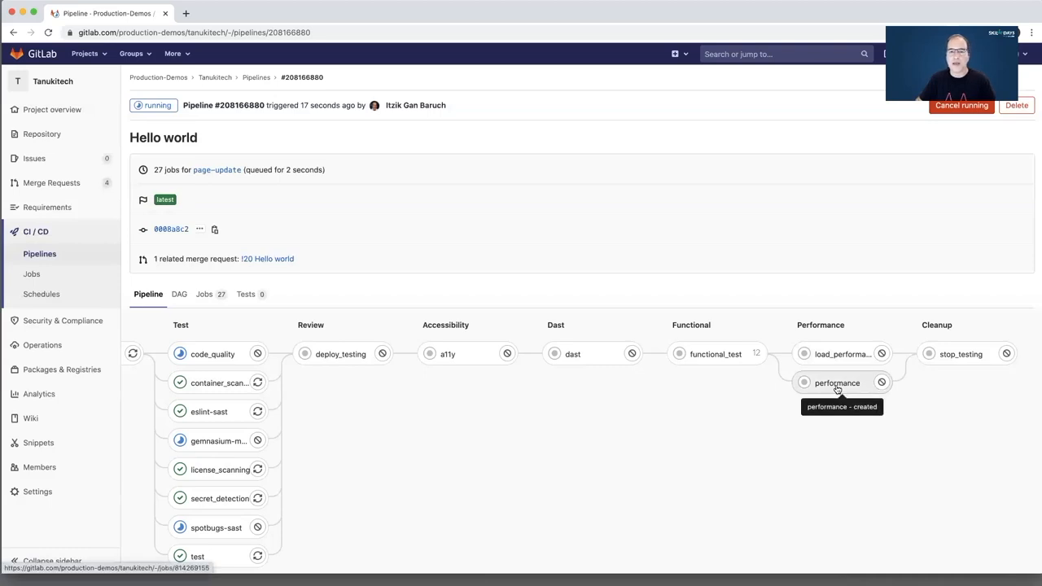
{"action": "mouse_move", "coordinate": [778, 461]}
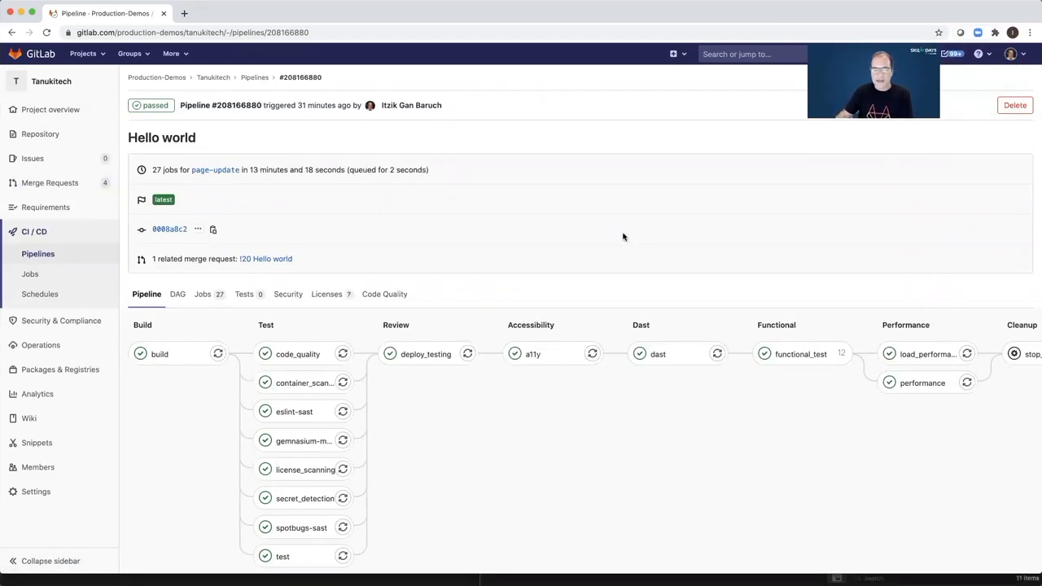
{"action": "mouse_move", "coordinate": [269, 259]}
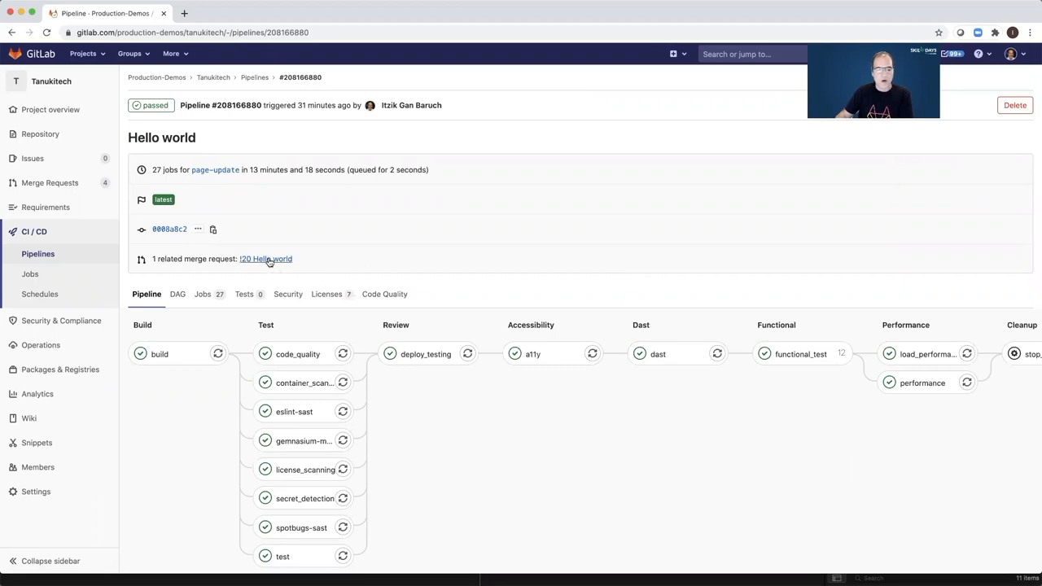
Return to merge request !20 Hello world from the passed pipeline.
{"action": "left_click", "coordinate": [265, 259]}
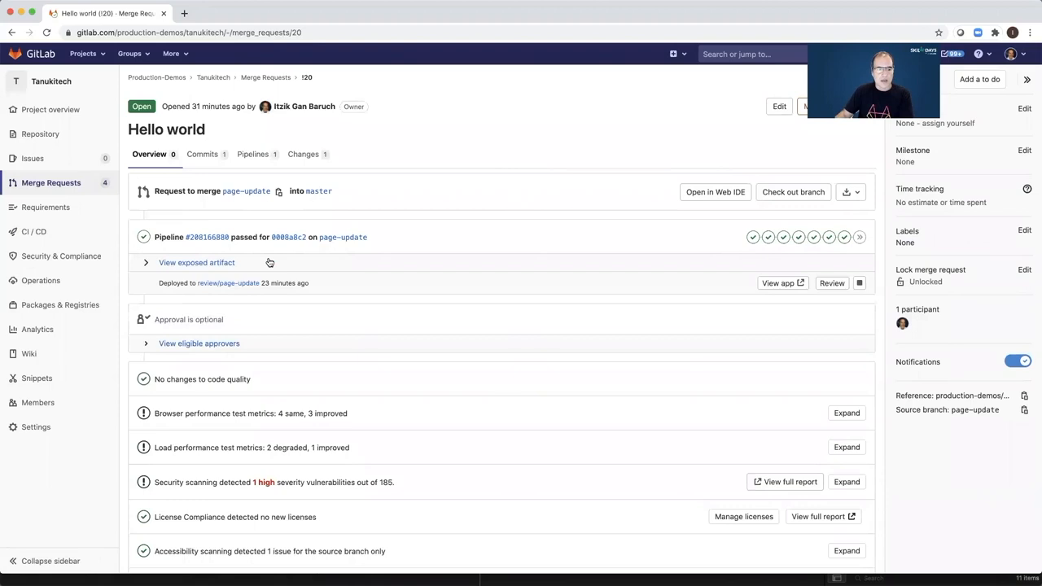
{"action": "mouse_move", "coordinate": [651, 337]}
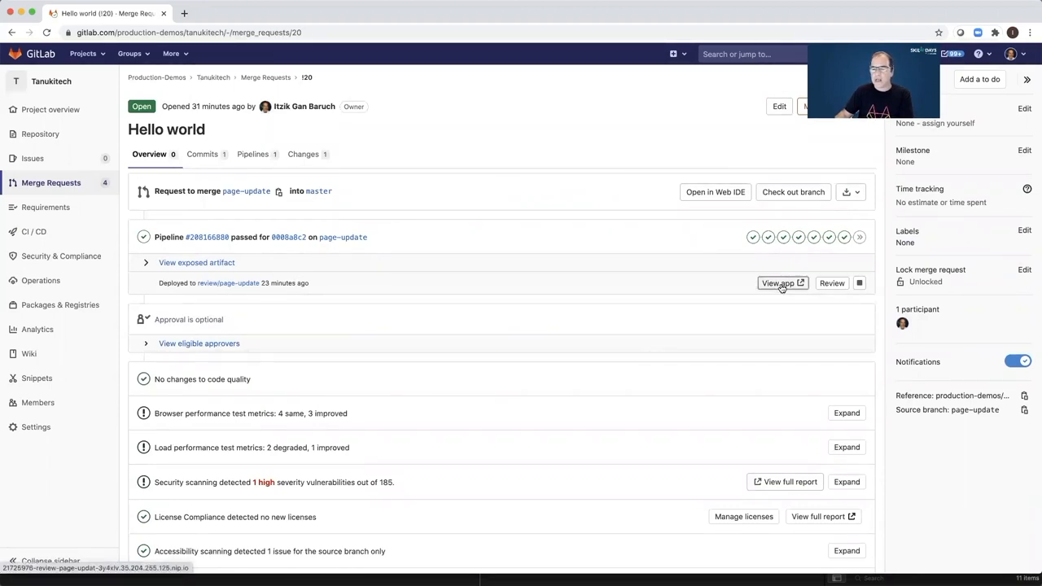
Launch the page-update review app, then switch back to merge request !20.
{"action": "left_click", "coordinate": [778, 283]}
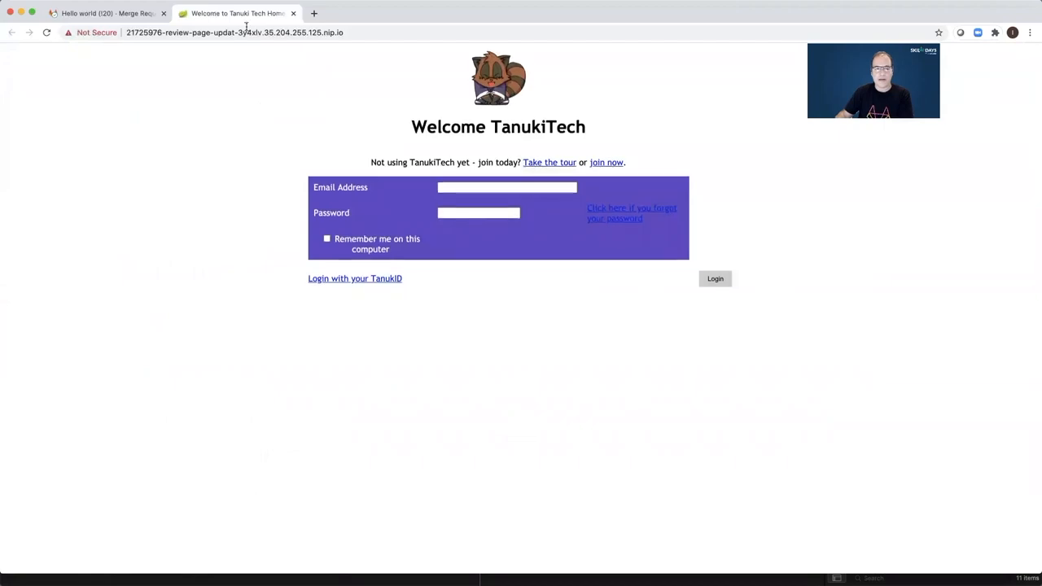
{"action": "left_click", "coordinate": [105, 13]}
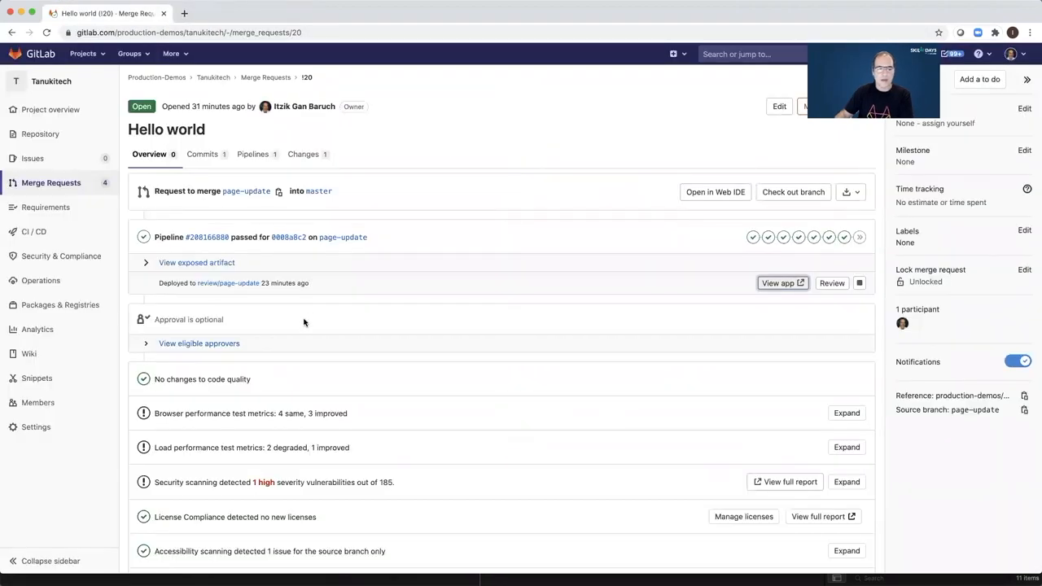
{"action": "scroll", "scroll_direction": "down", "scroll_amount": 3}
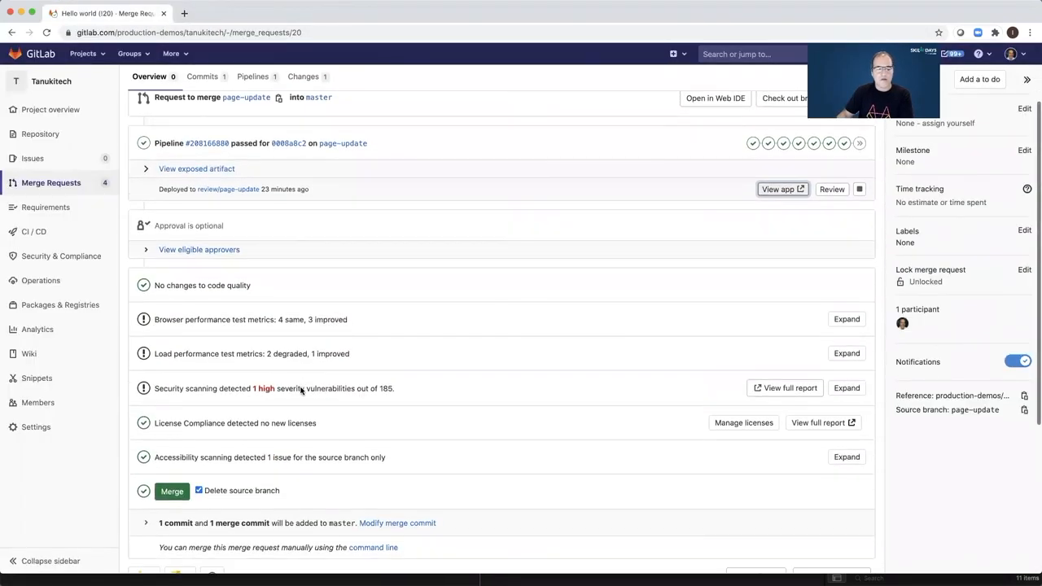
Inspect browser and load performance metrics, then expand the security scanning findings.
{"action": "scroll", "scroll_direction": "down", "scroll_amount": 3}
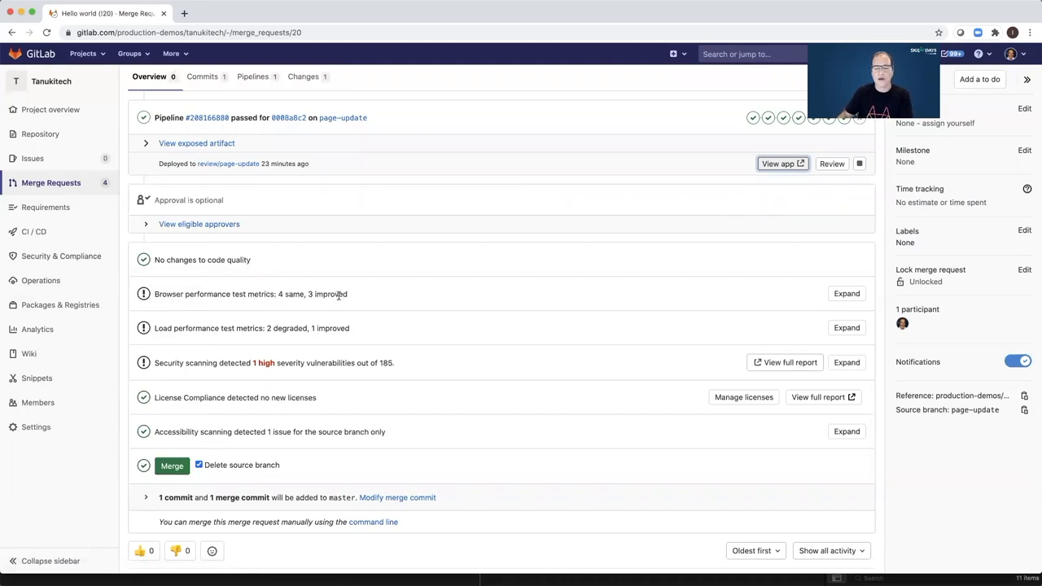
{"action": "left_click", "coordinate": [847, 293]}
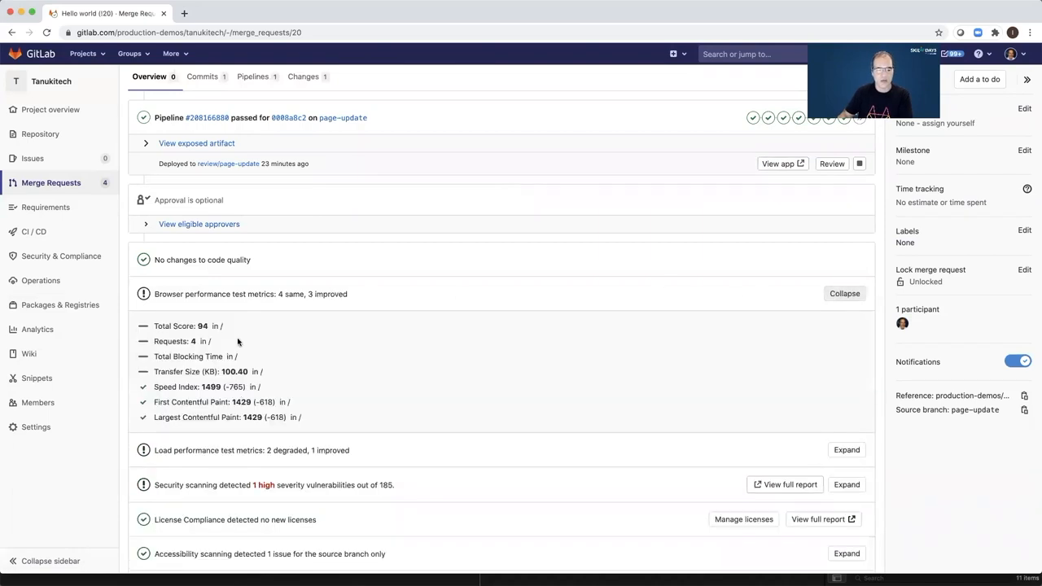
{"action": "left_click", "coordinate": [844, 293]}
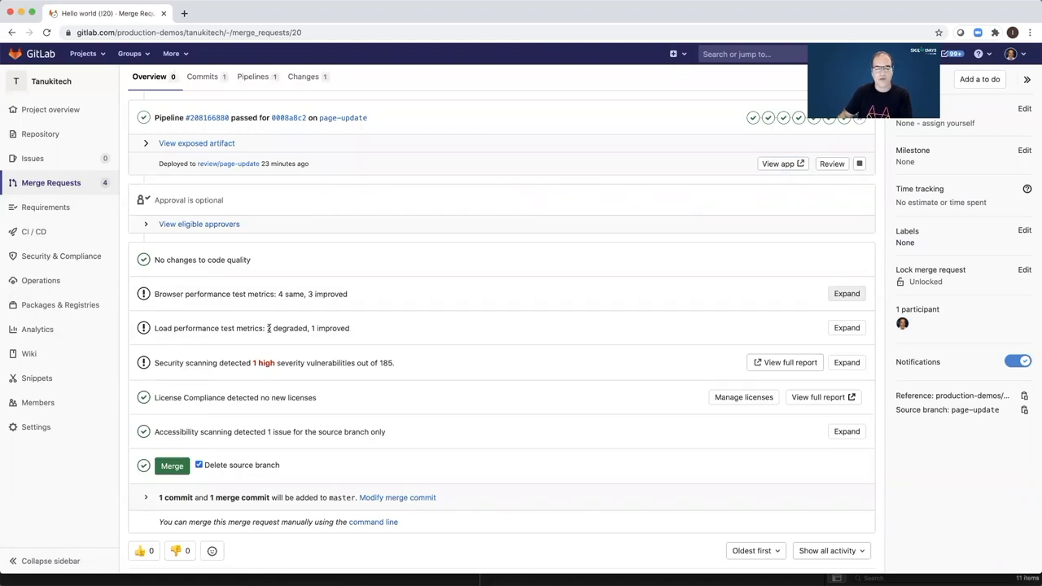
{"action": "left_click", "coordinate": [847, 327]}
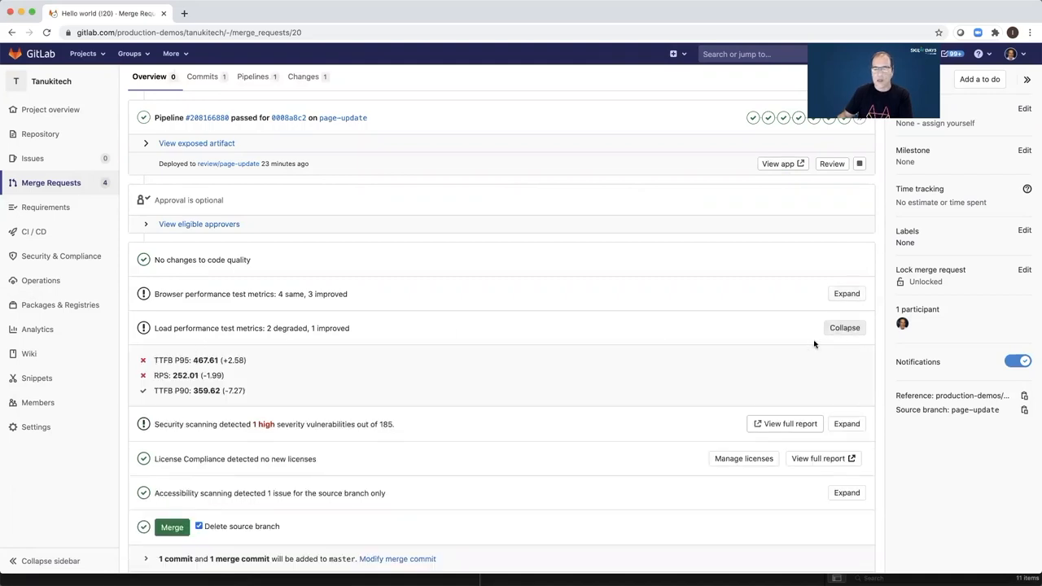
{"action": "left_click", "coordinate": [844, 327]}
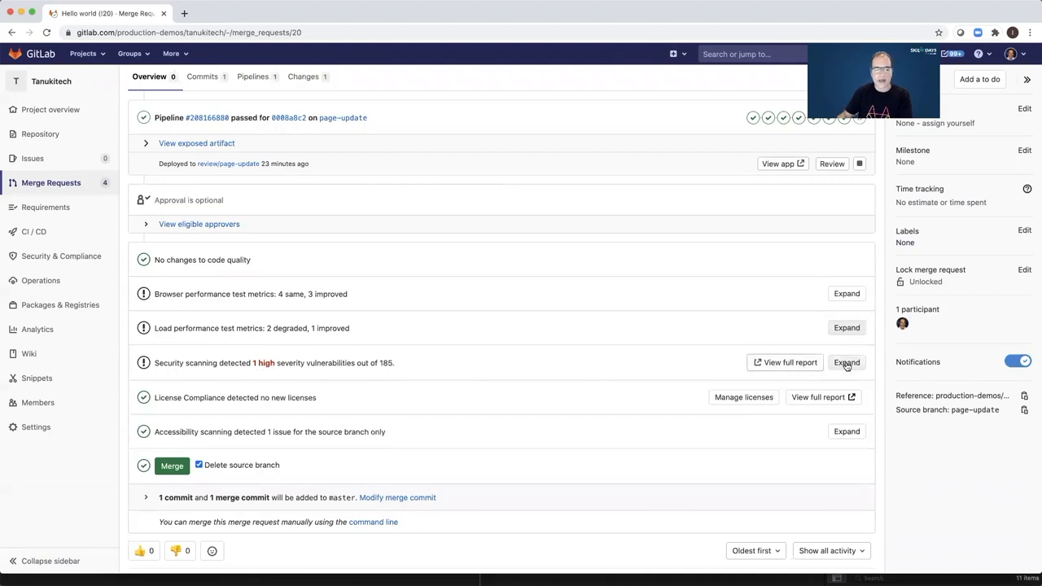
{"action": "left_click", "coordinate": [846, 362]}
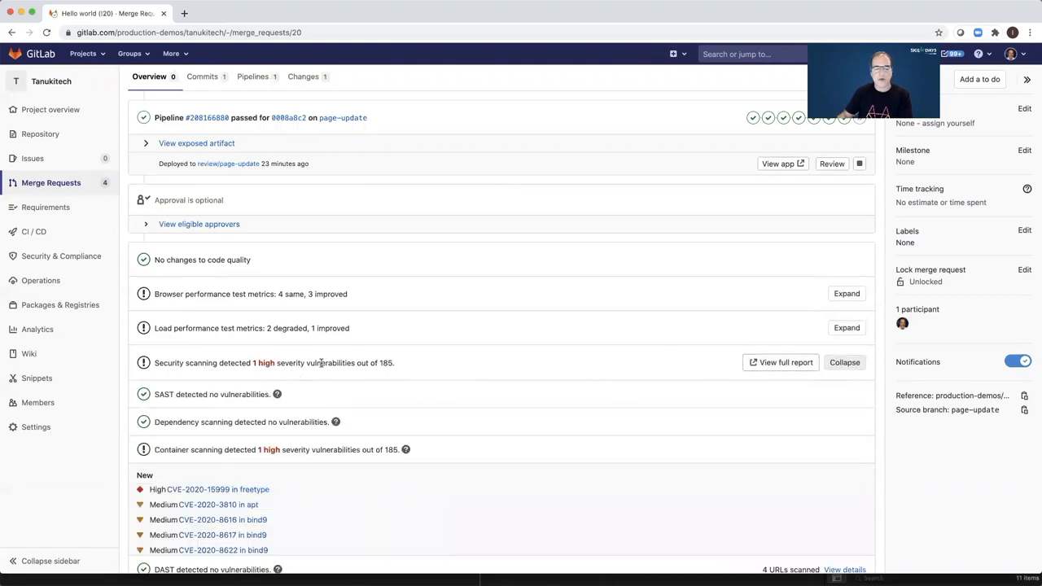
Show details of the high-severity CVE-2020-15999 freetype container scanning finding.
{"action": "scroll", "scroll_direction": "down", "scroll_amount": 3}
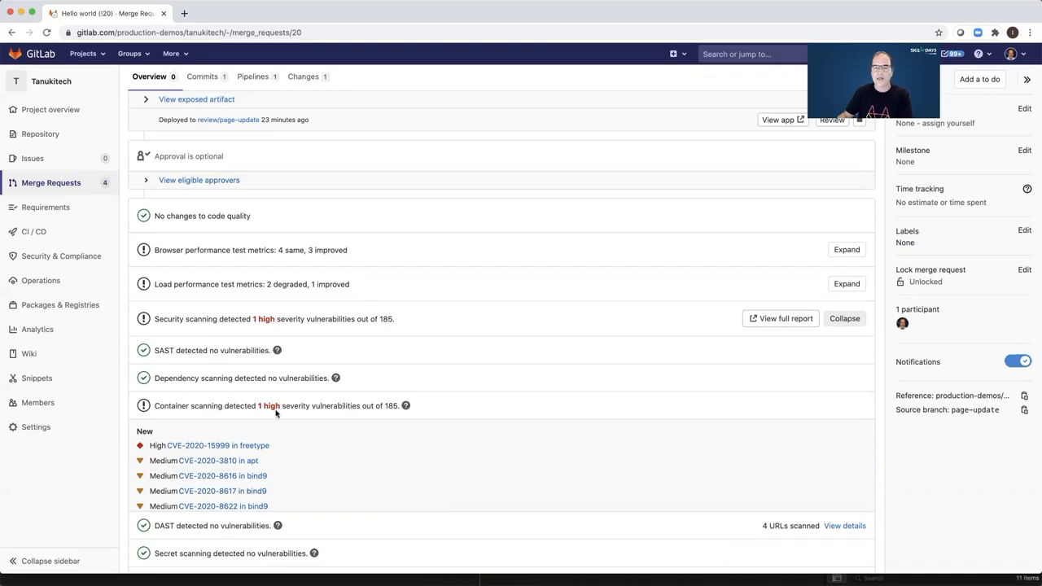
{"action": "scroll", "scroll_direction": "down", "scroll_amount": 3}
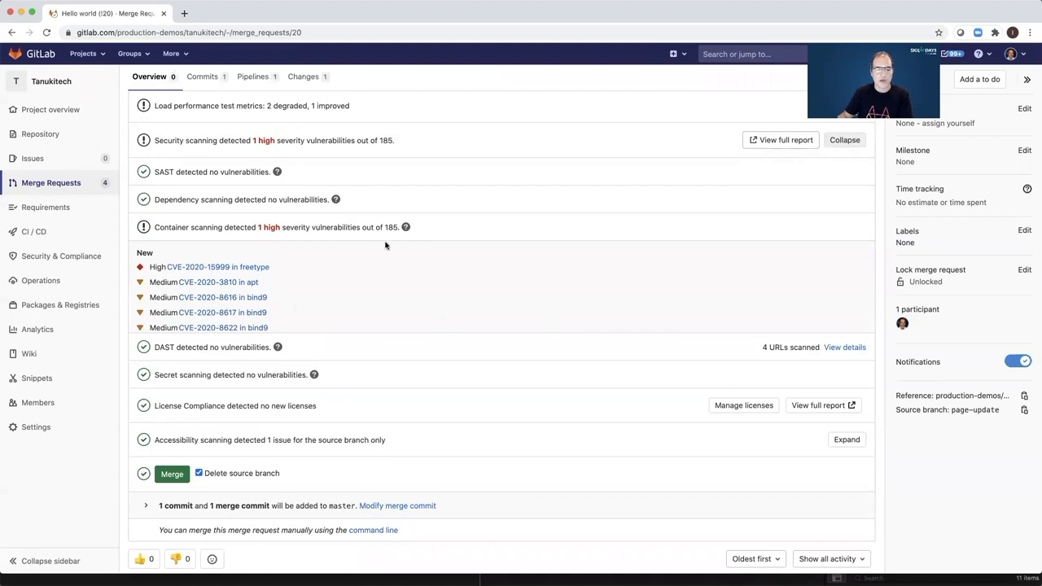
{"action": "left_click", "coordinate": [209, 267]}
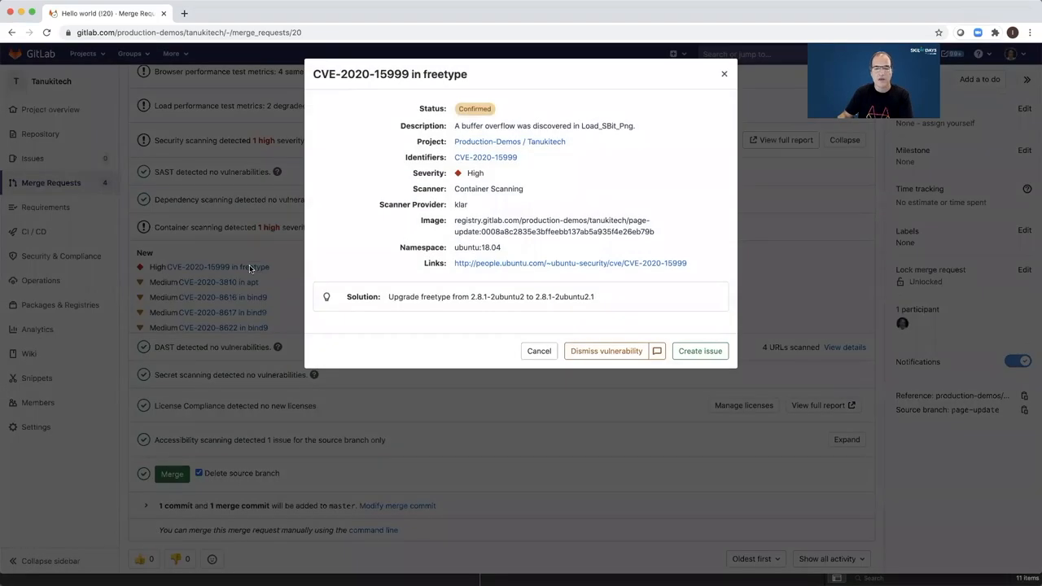
{"action": "mouse_move", "coordinate": [495, 198]}
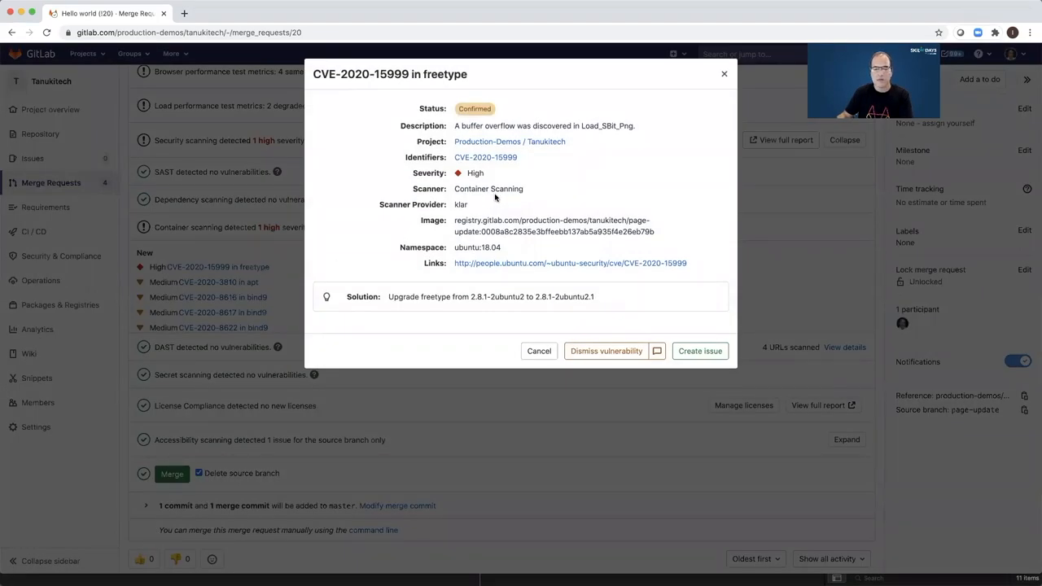
Create a confidential issue for CVE-2020-15999 in freetype, then go back to merge request !20.
{"action": "left_click", "coordinate": [699, 352]}
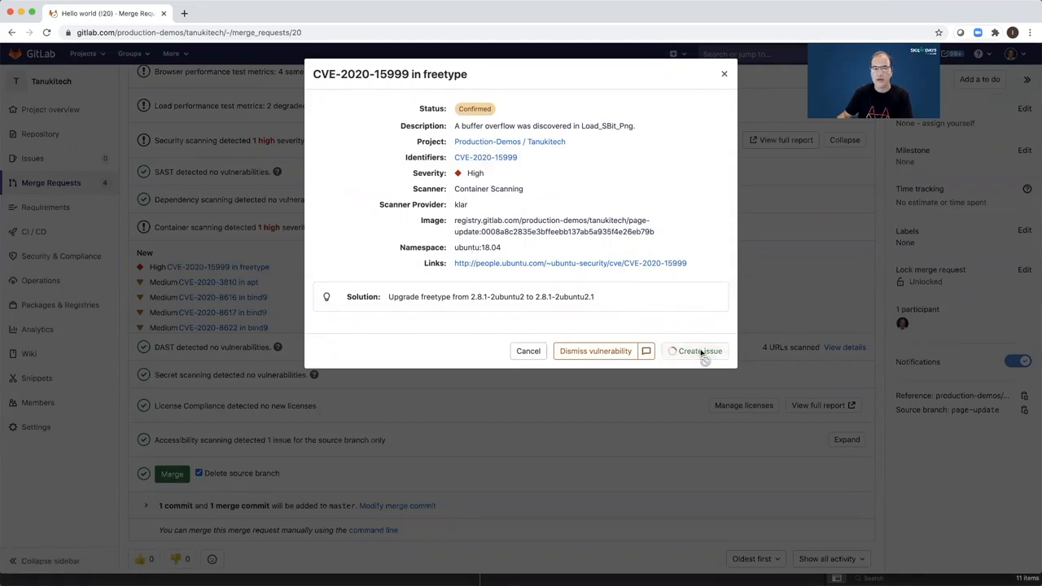
{"action": "left_click", "coordinate": [694, 352]}
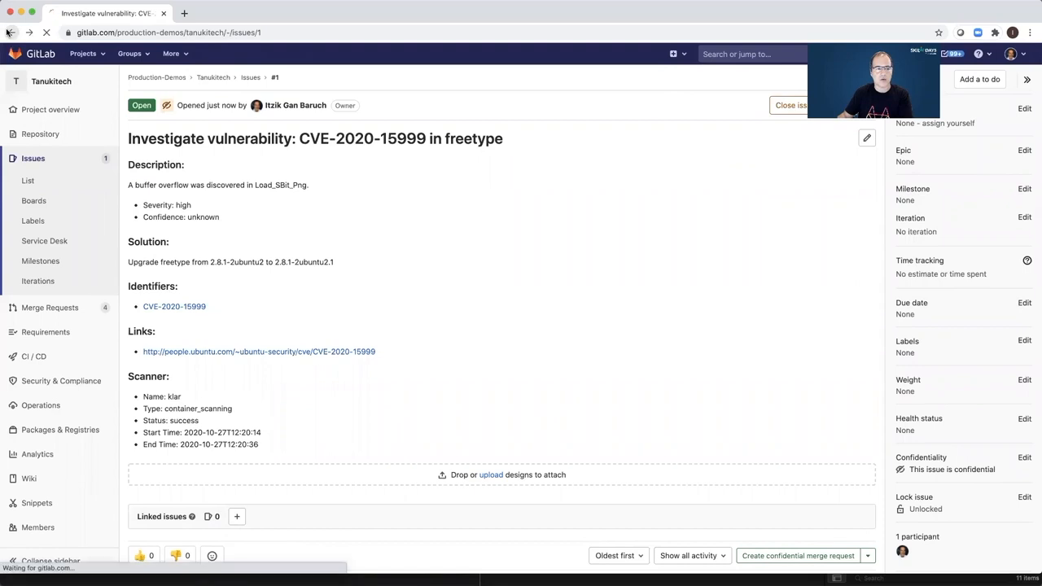
{"action": "left_click", "coordinate": [10, 33]}
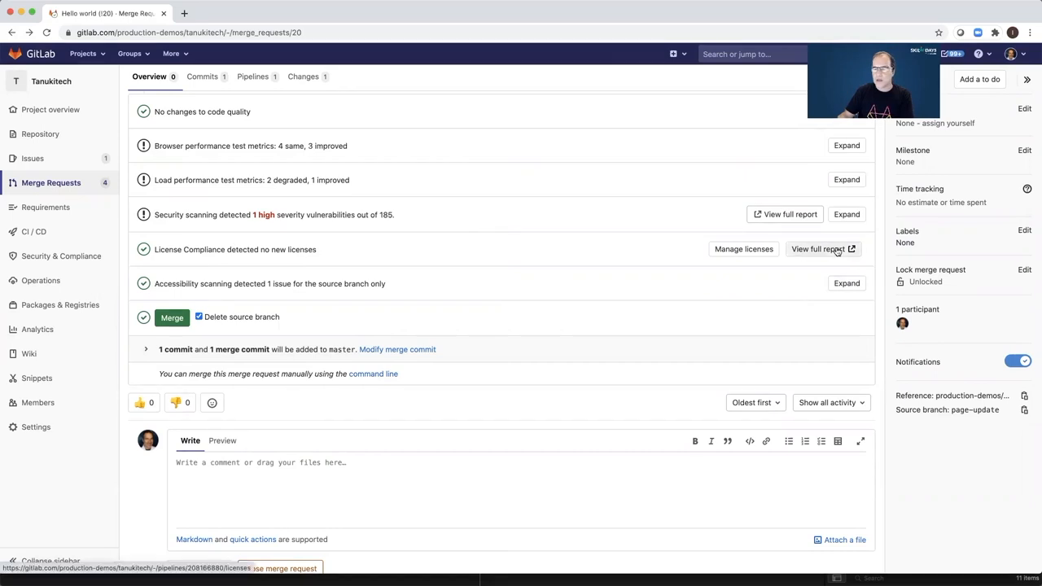
View the full license compliance report for pipeline #208166880 with its 7 detected licenses.
{"action": "left_click", "coordinate": [817, 250]}
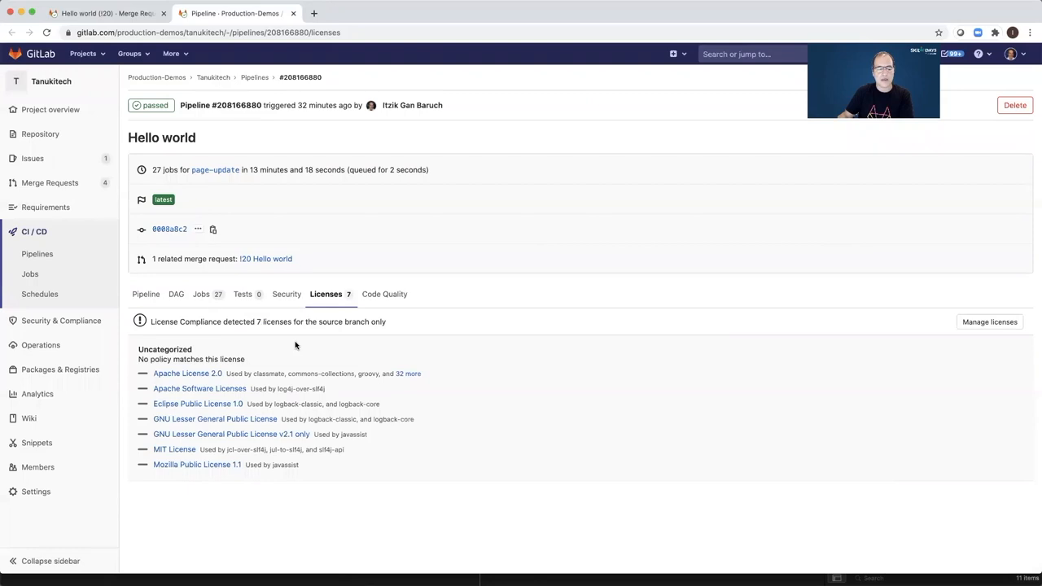
{"action": "mouse_move", "coordinate": [186, 418]}
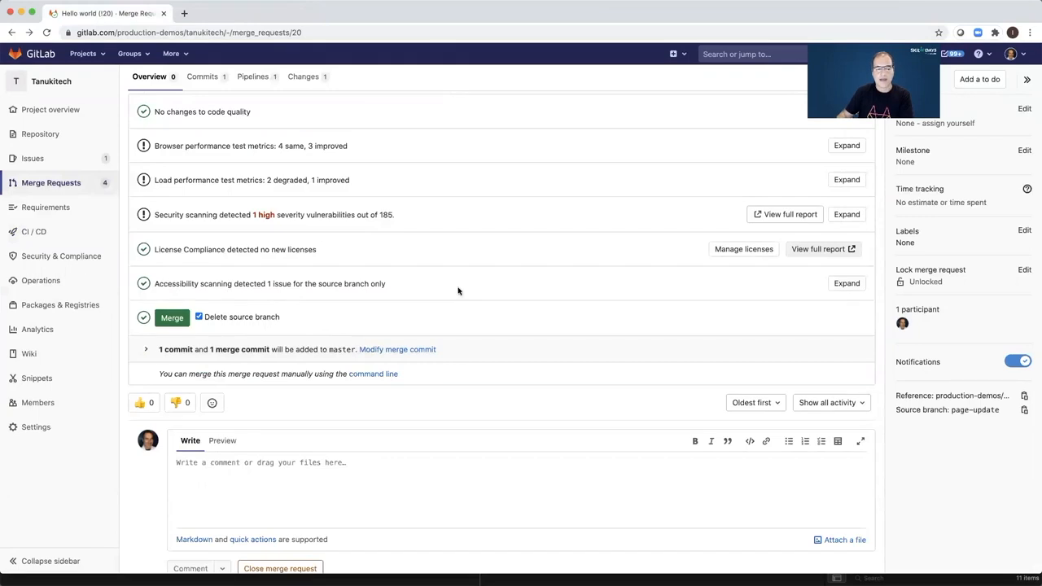
Expand the Accessibility scanning widget to reveal the ERR_CERT_AUTHORITY_INVALID issue and return to the top.
{"action": "left_click", "coordinate": [847, 283]}
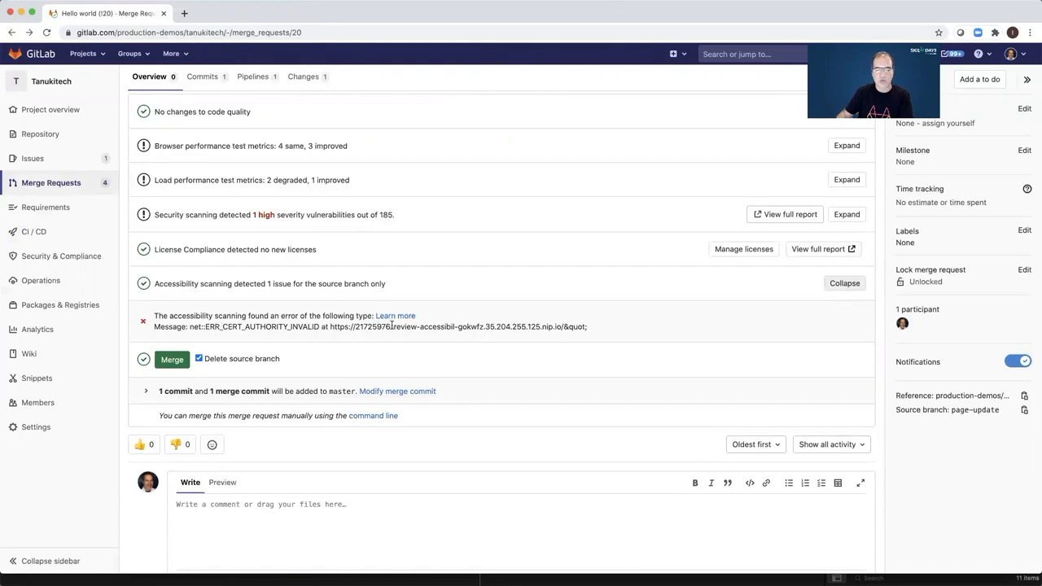
{"action": "scroll", "scroll_direction": "up", "scroll_amount": 3}
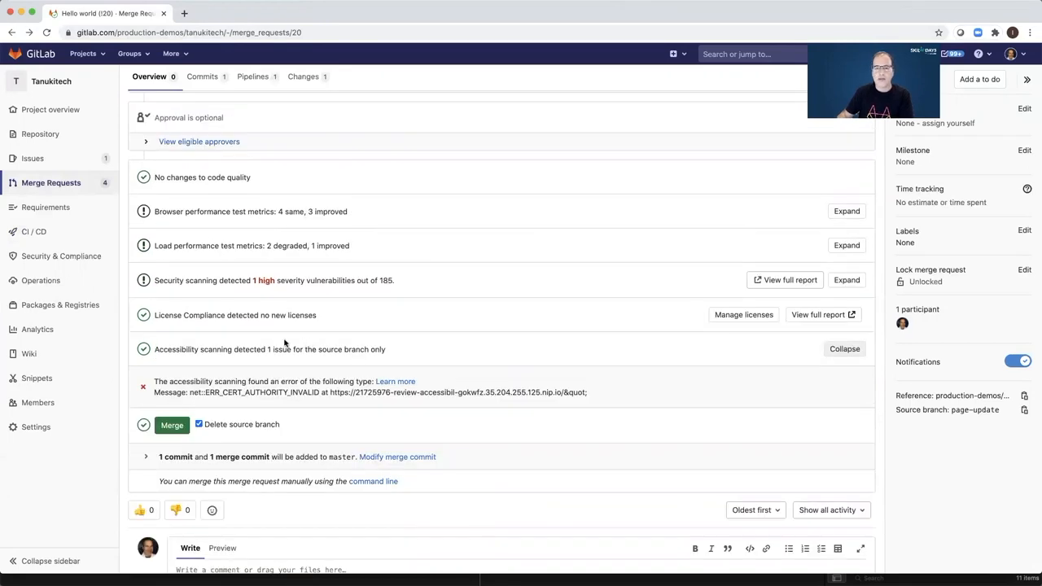
{"action": "mouse_move", "coordinate": [276, 326]}
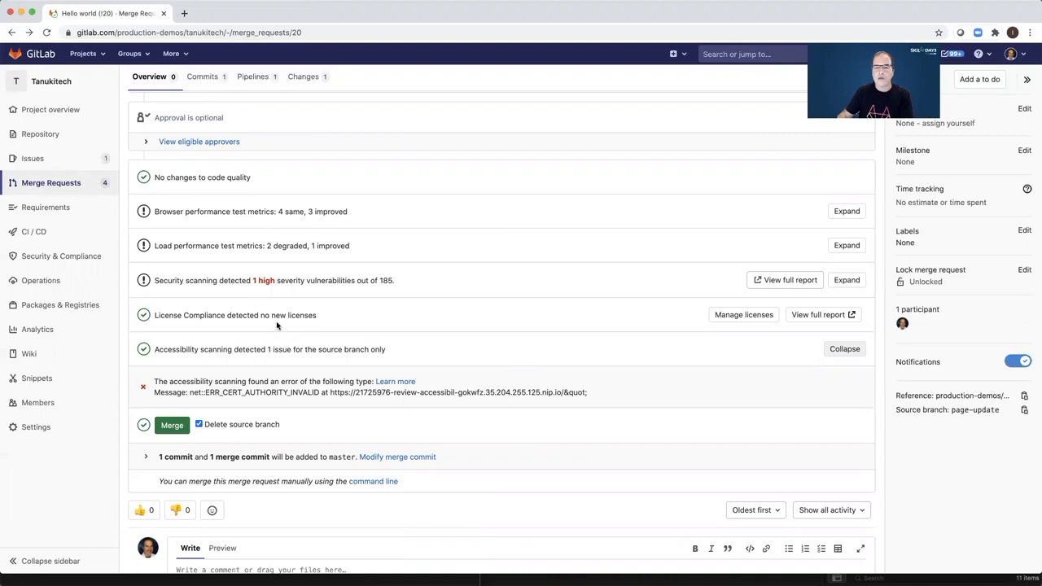
{"action": "mouse_move", "coordinate": [247, 290]}
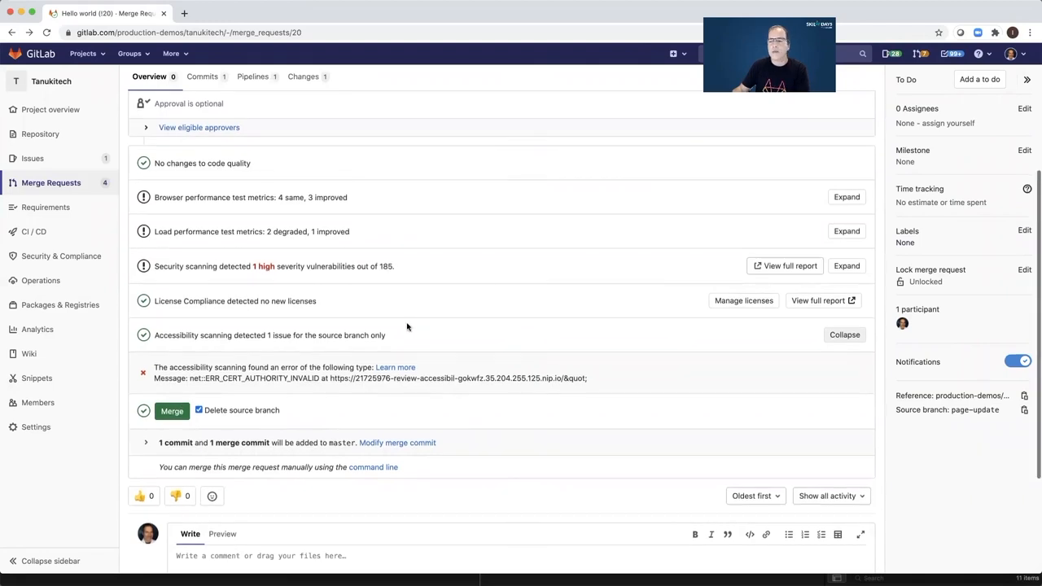
{"action": "scroll", "scroll_direction": "up", "scroll_amount": 3}
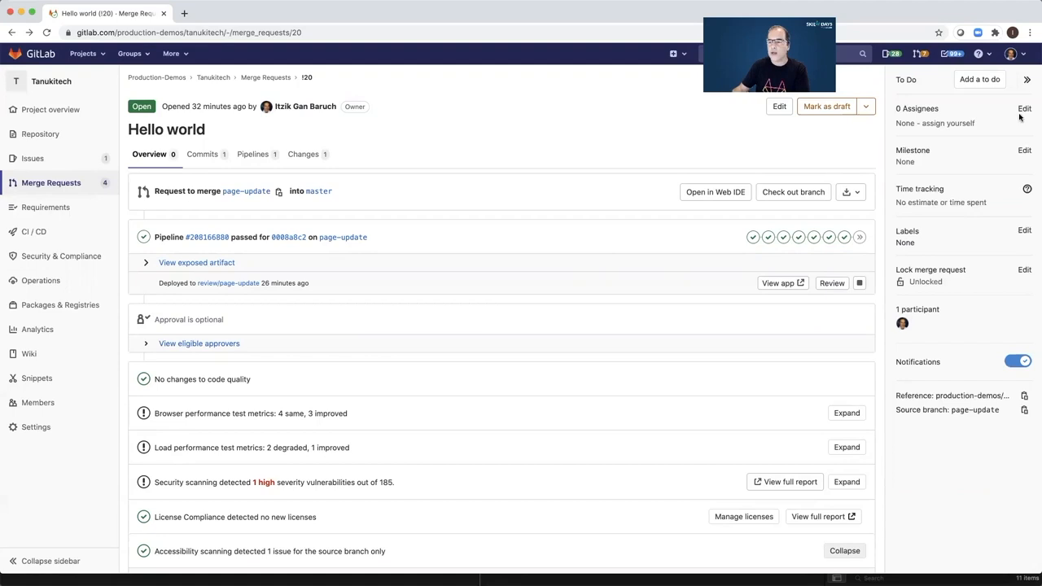
{"action": "left_click", "coordinate": [1024, 108]}
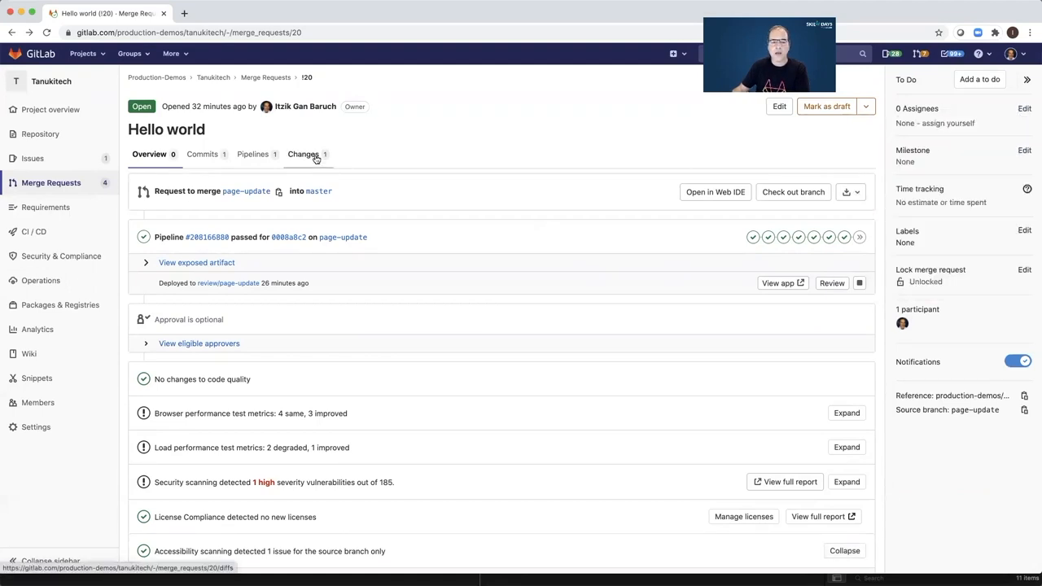
Show merge request !20's Changes diff of HelloController.java with the new "Hello world" greeting.
{"action": "left_click", "coordinate": [303, 153]}
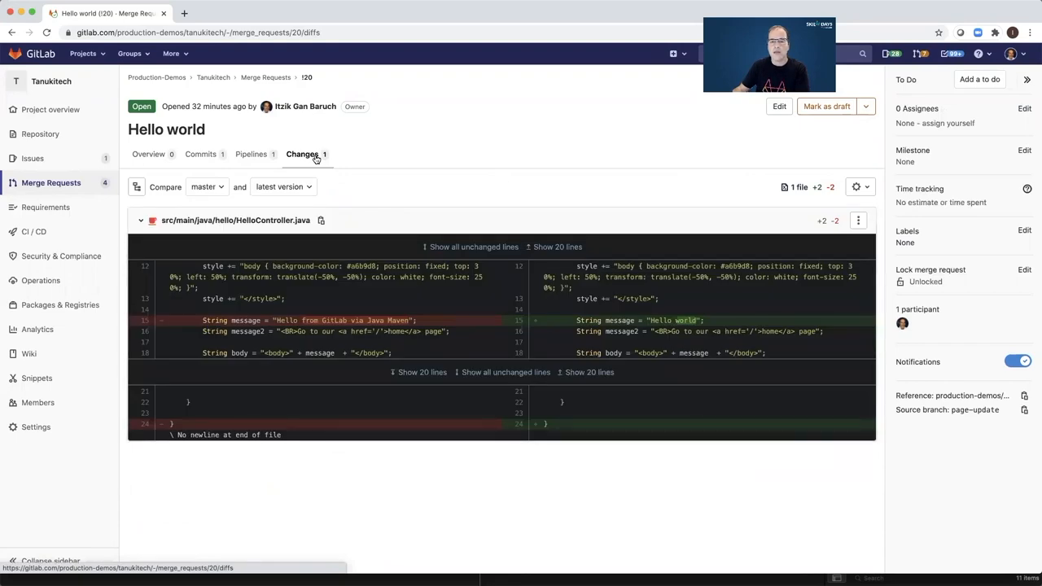
{"action": "left_click", "coordinate": [1024, 108]}
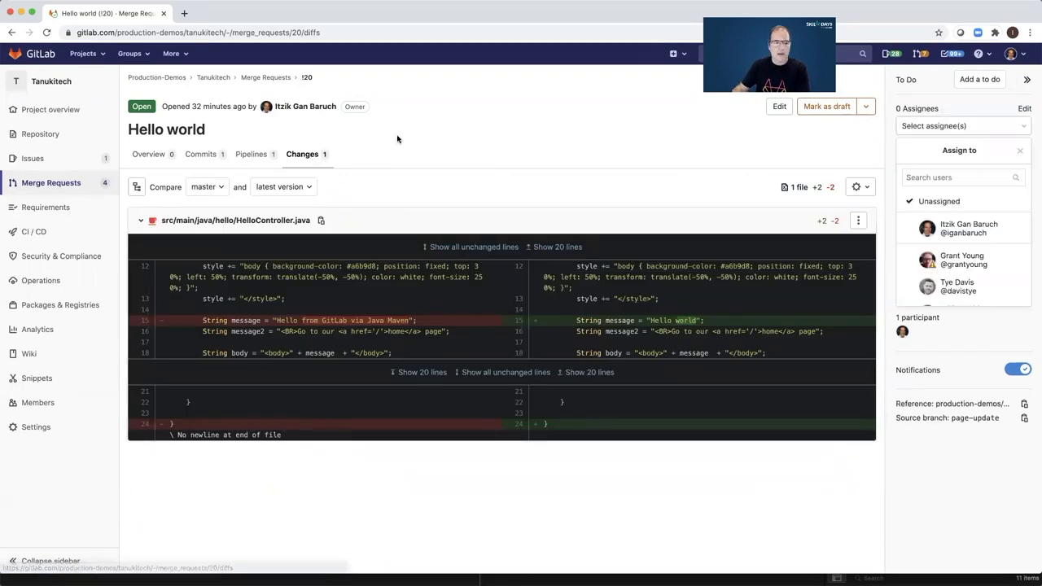
{"action": "left_click", "coordinate": [39, 134]}
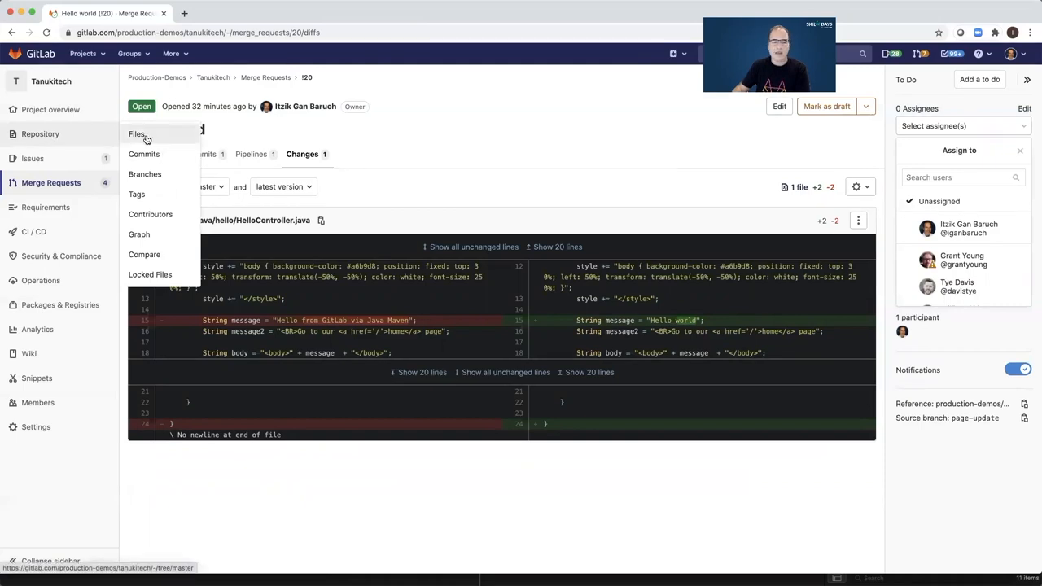
Open .gitlab-ci.yml from the repository file list and highlight its variables block.
{"action": "left_click", "coordinate": [137, 133]}
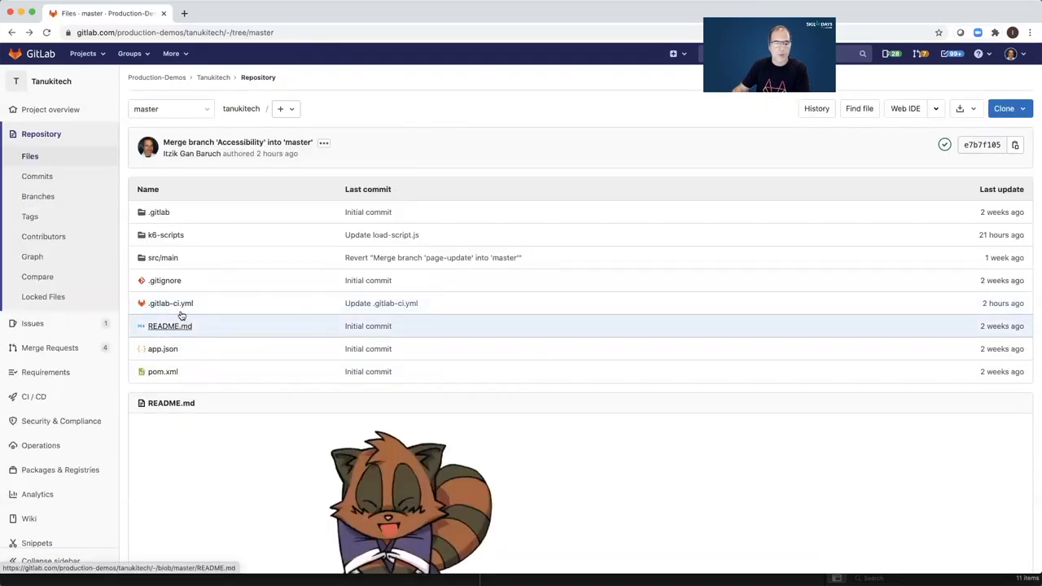
{"action": "mouse_move", "coordinate": [169, 302]}
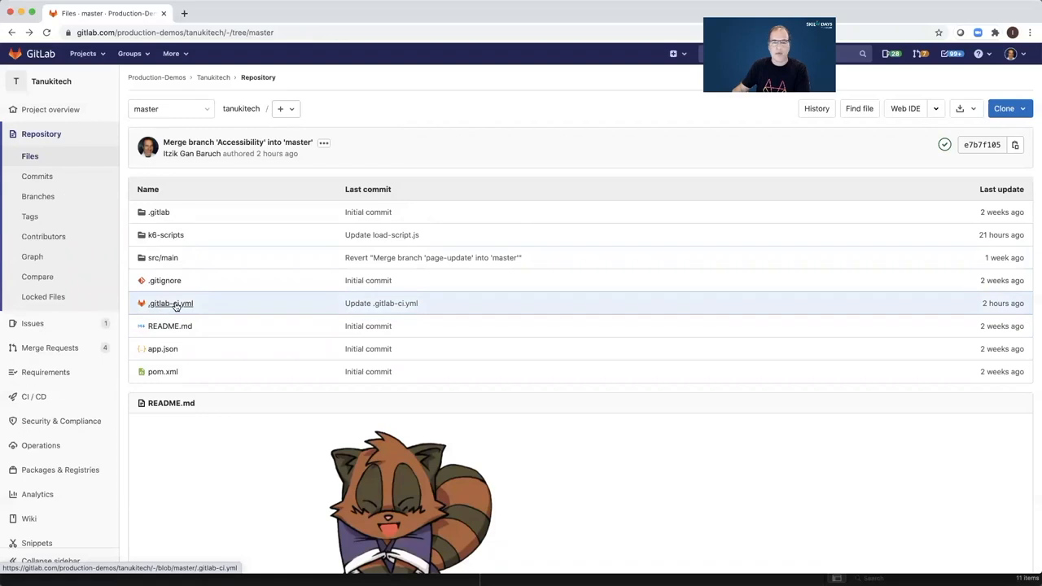
{"action": "left_click", "coordinate": [169, 303]}
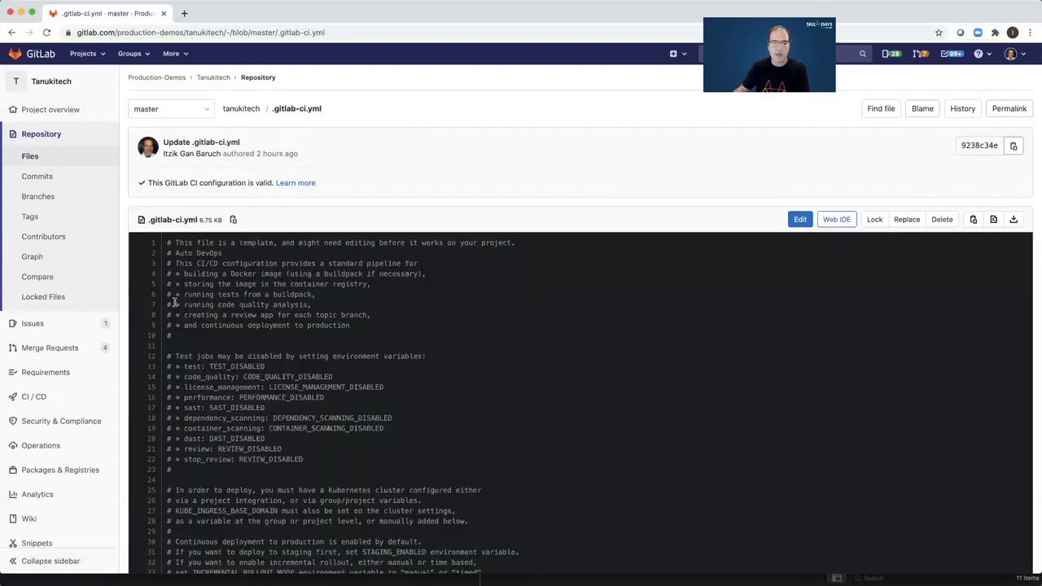
{"action": "mouse_move", "coordinate": [237, 340]}
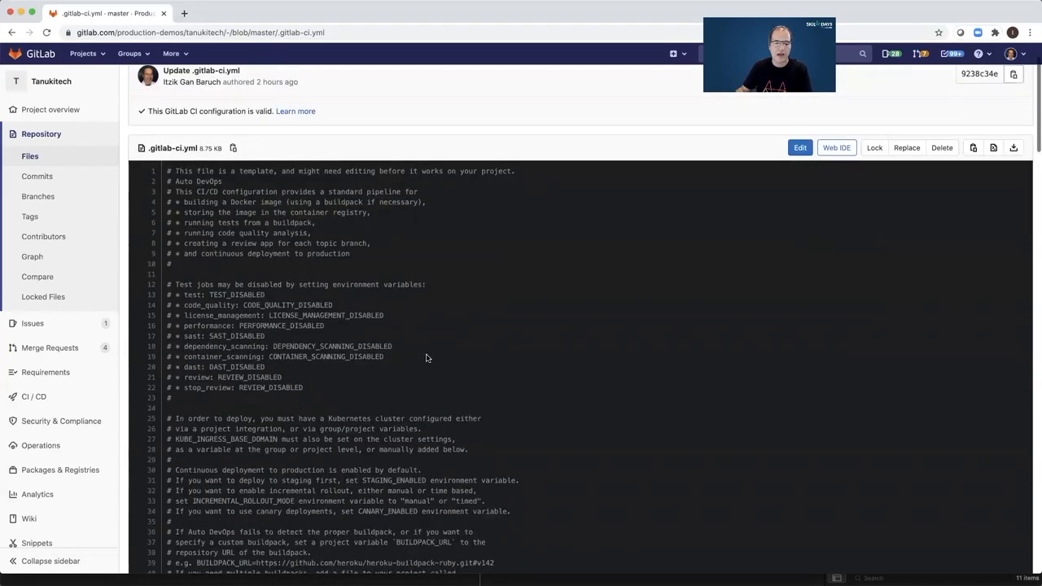
{"action": "scroll", "scroll_direction": "down", "scroll_amount": 3}
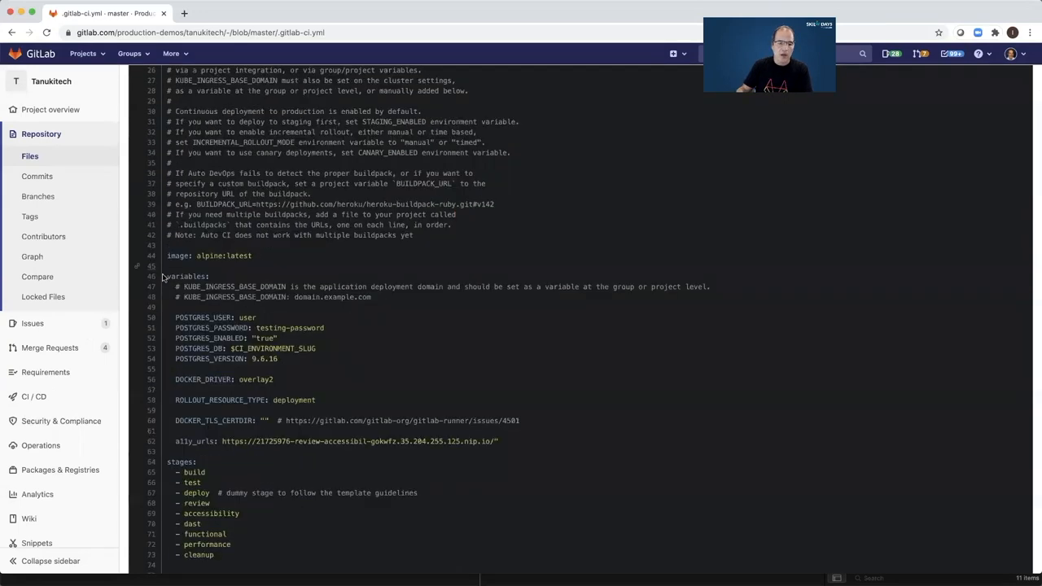
{"action": "left_click_drag", "start_coordinate": [167, 277], "coordinate": [316, 400]}
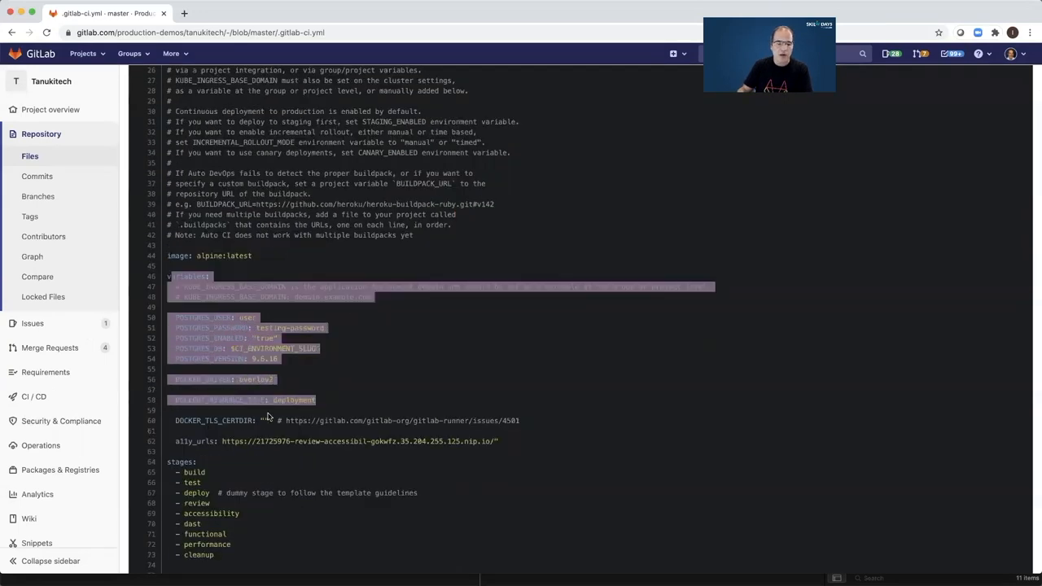
{"action": "mouse_move", "coordinate": [414, 402]}
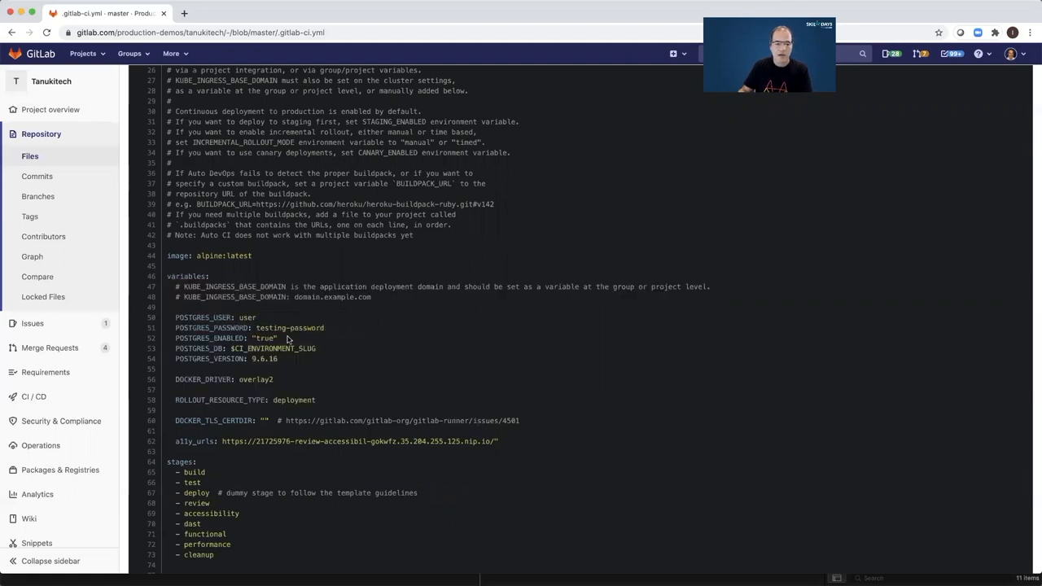
{"action": "mouse_move", "coordinate": [212, 322]}
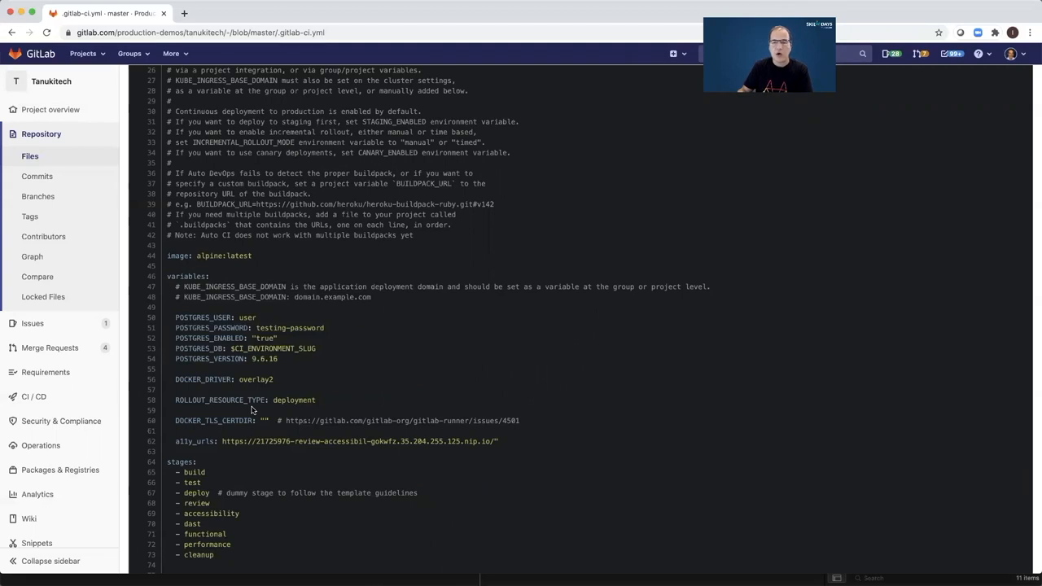
{"action": "mouse_move", "coordinate": [258, 409]}
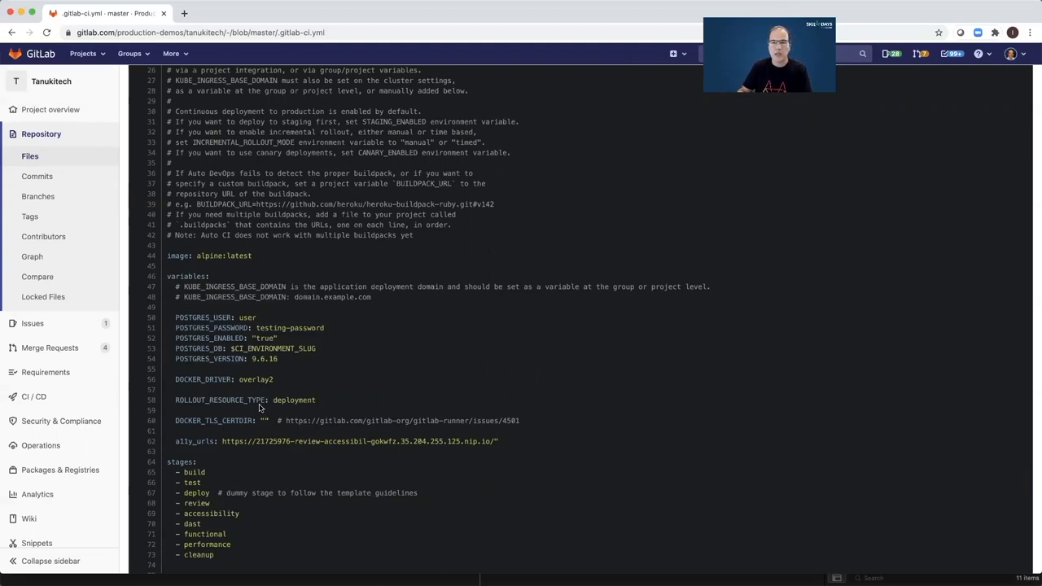
Review the stages, workflow rules and included templates further down the config.
{"action": "scroll", "scroll_direction": "down", "scroll_amount": 3}
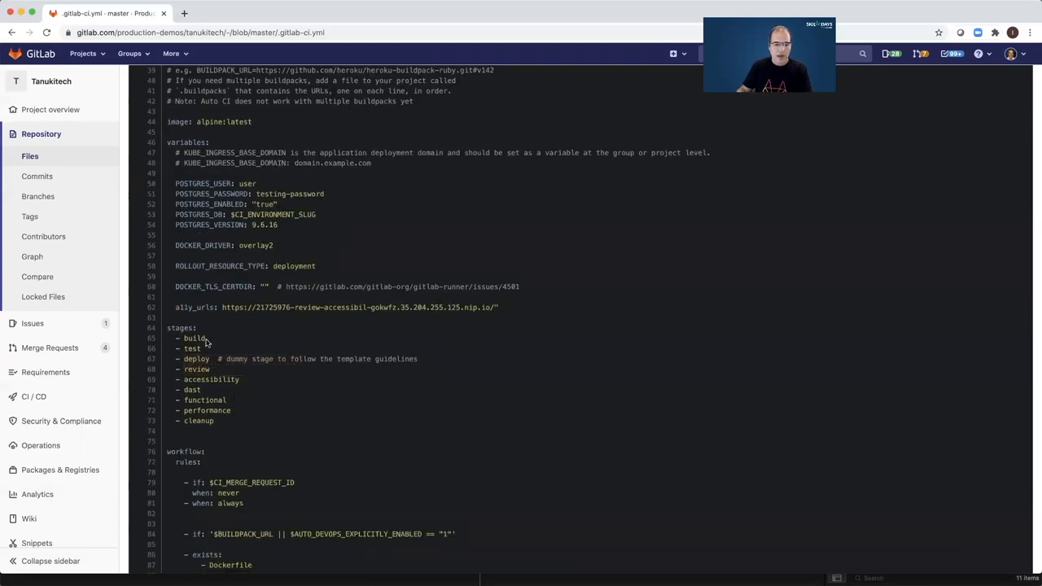
{"action": "mouse_move", "coordinate": [196, 368]}
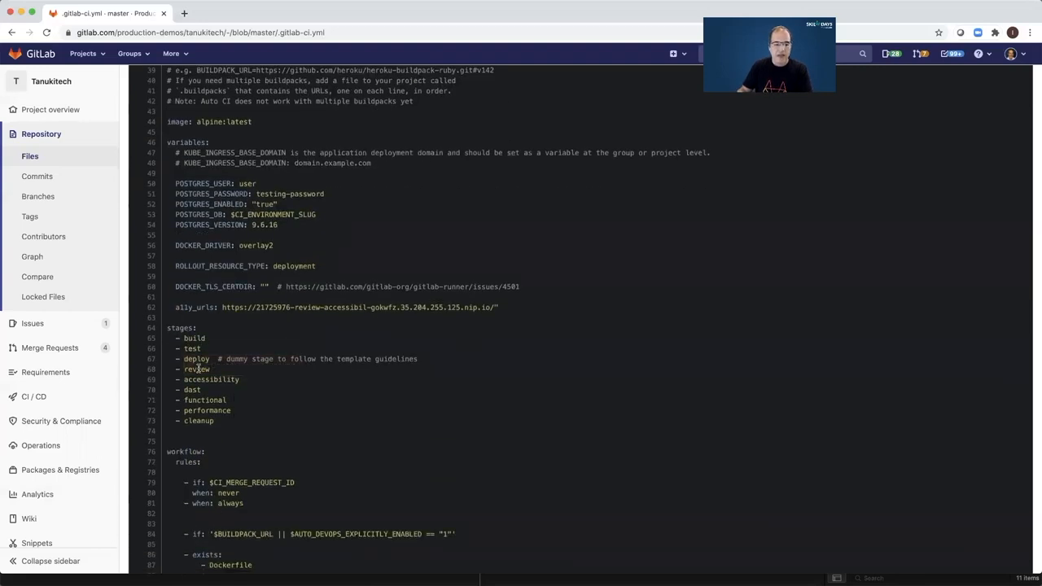
{"action": "scroll", "scroll_direction": "down", "scroll_amount": 3}
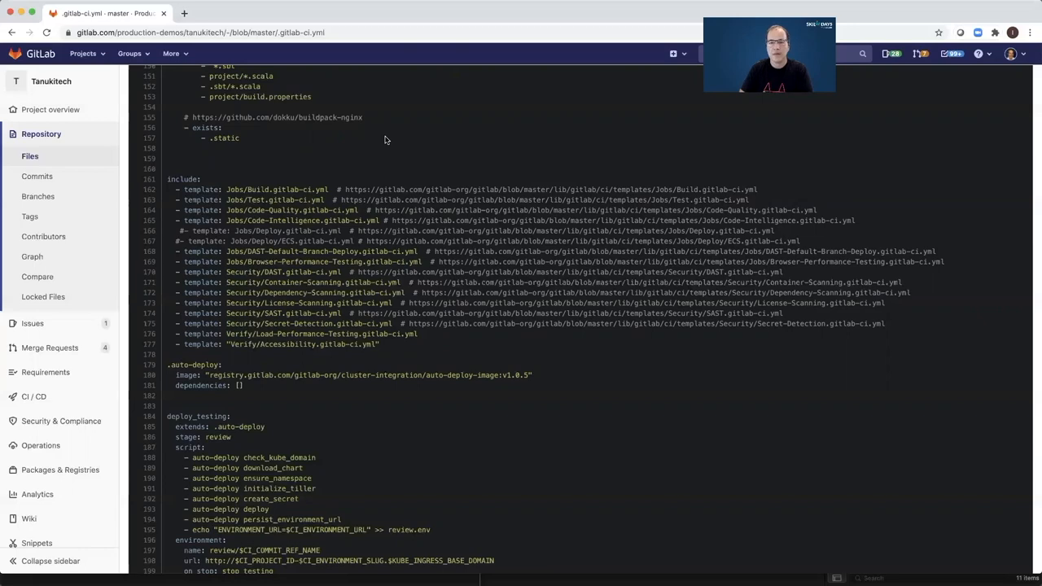
Reach the deploy_testing job, highlight its review-deploy script, and continue to the functional_test and load_performance jobs.
{"action": "scroll", "scroll_direction": "down", "scroll_amount": 3}
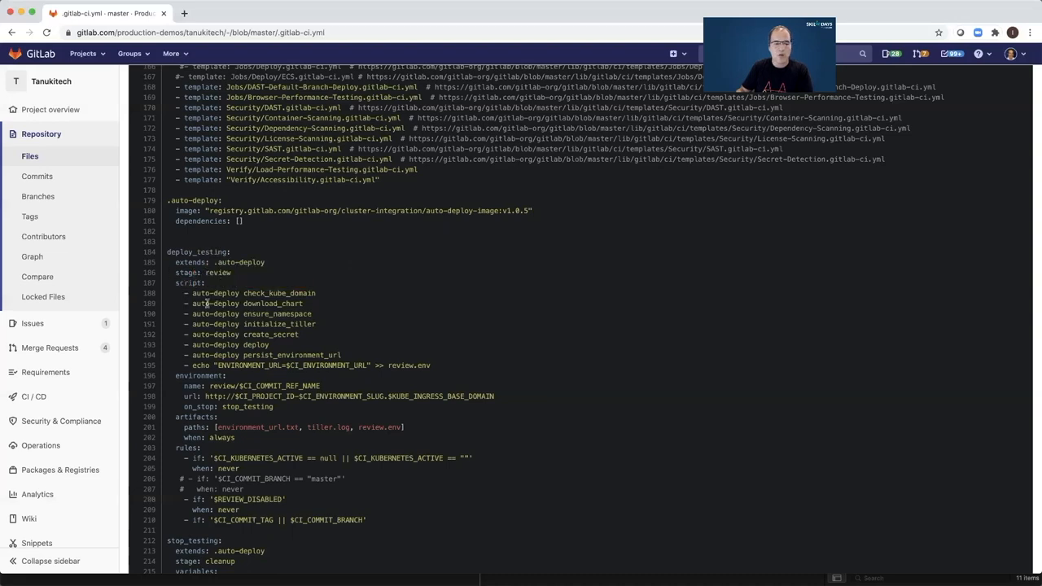
{"action": "left_click_drag", "start_coordinate": [185, 283], "coordinate": [341, 355]}
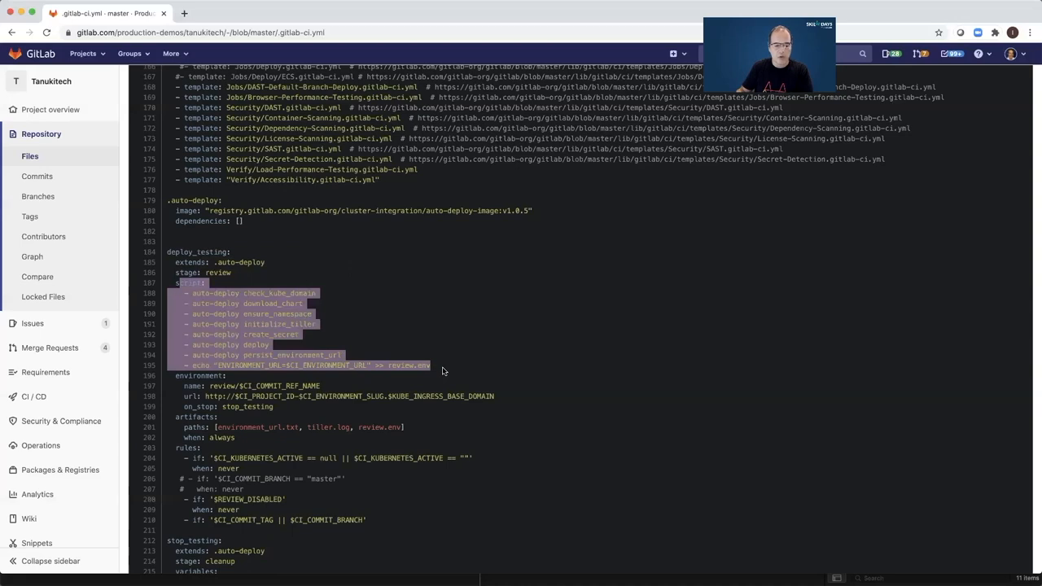
{"action": "scroll", "scroll_direction": "down", "scroll_amount": 3}
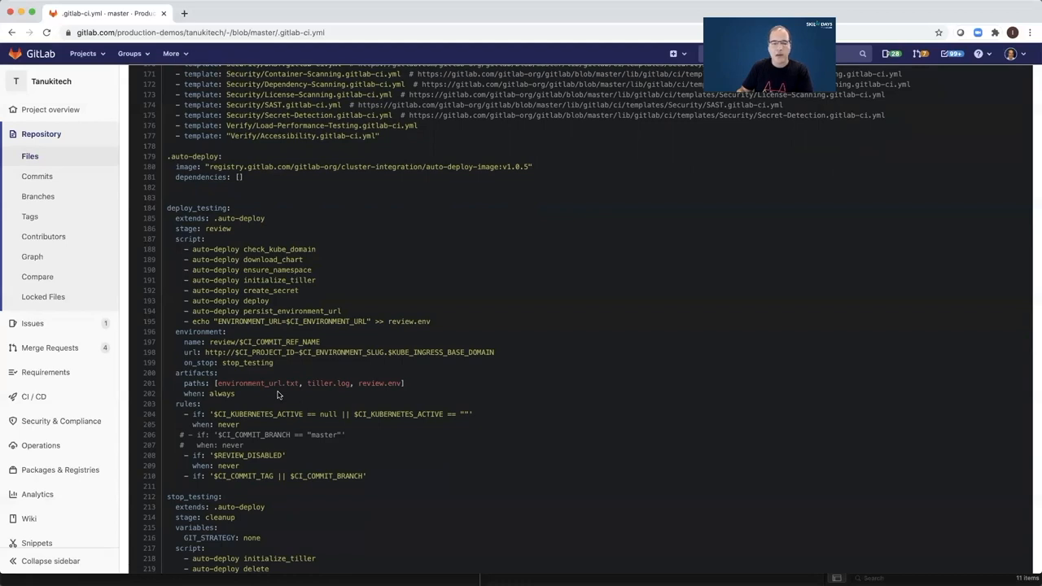
{"action": "scroll", "scroll_direction": "down", "scroll_amount": 3}
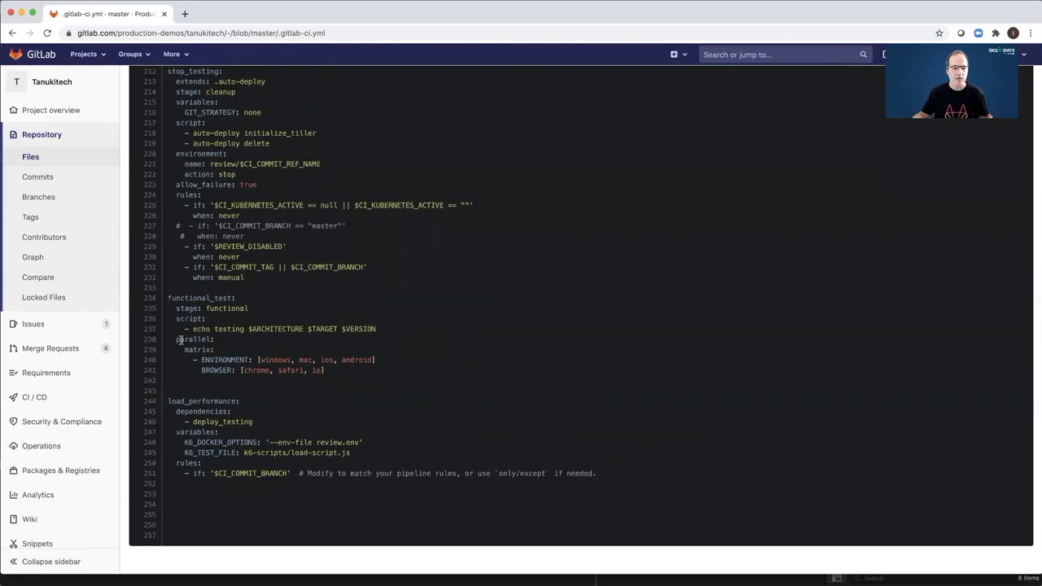
Pick out the functional_test parallel matrix and the load_performance job's deploy_testing dependency.
{"action": "double_click", "coordinate": [194, 338]}
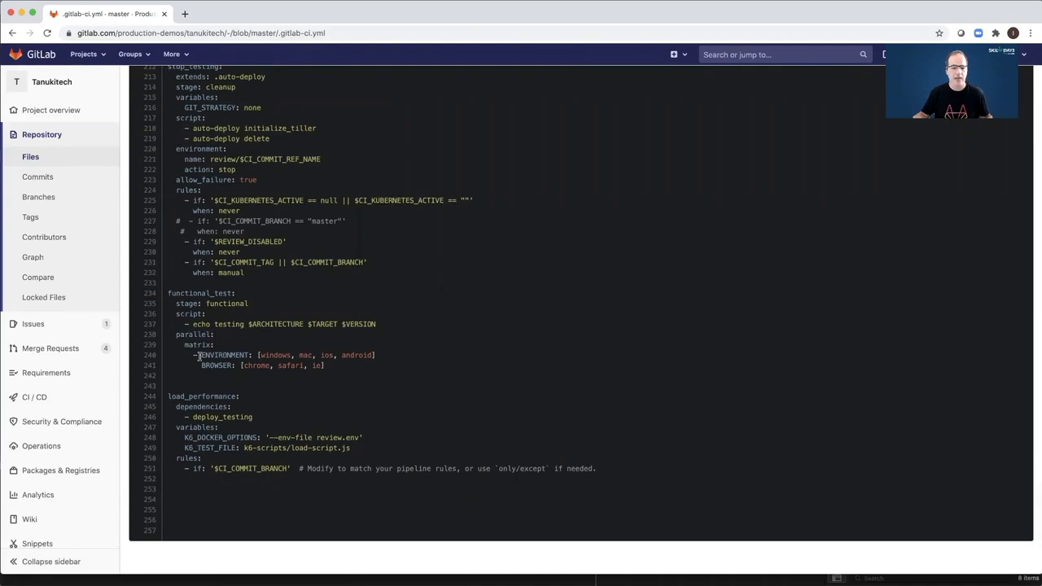
{"action": "left_click_drag", "start_coordinate": [202, 355], "coordinate": [322, 364]}
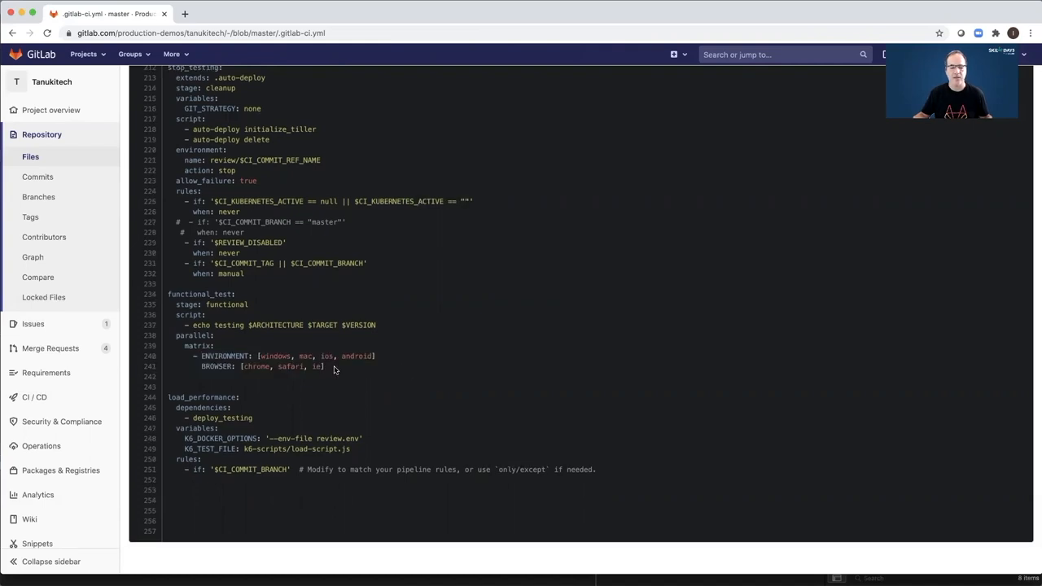
{"action": "mouse_move", "coordinate": [368, 381]}
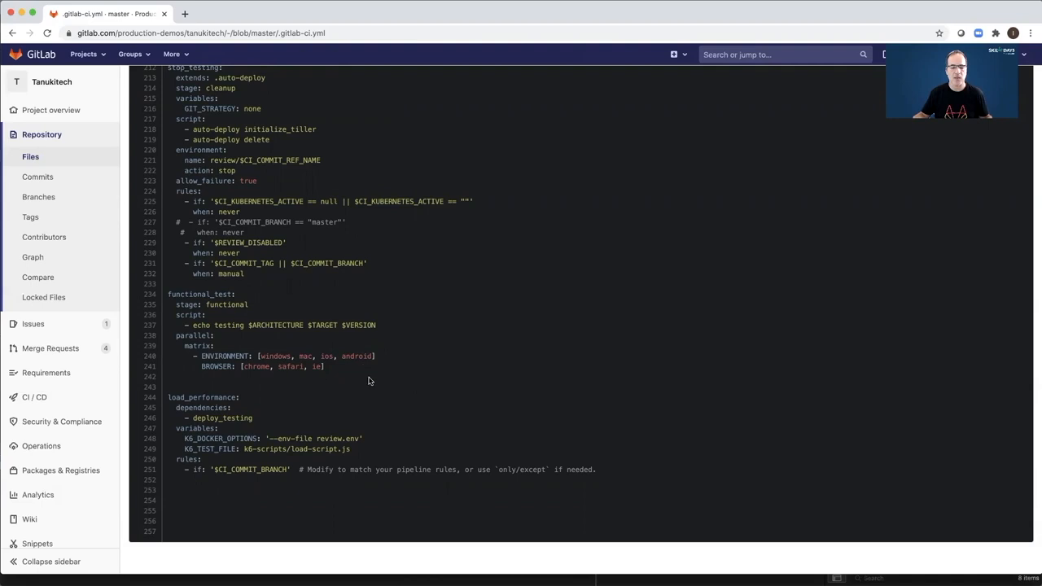
{"action": "mouse_move", "coordinate": [247, 404]}
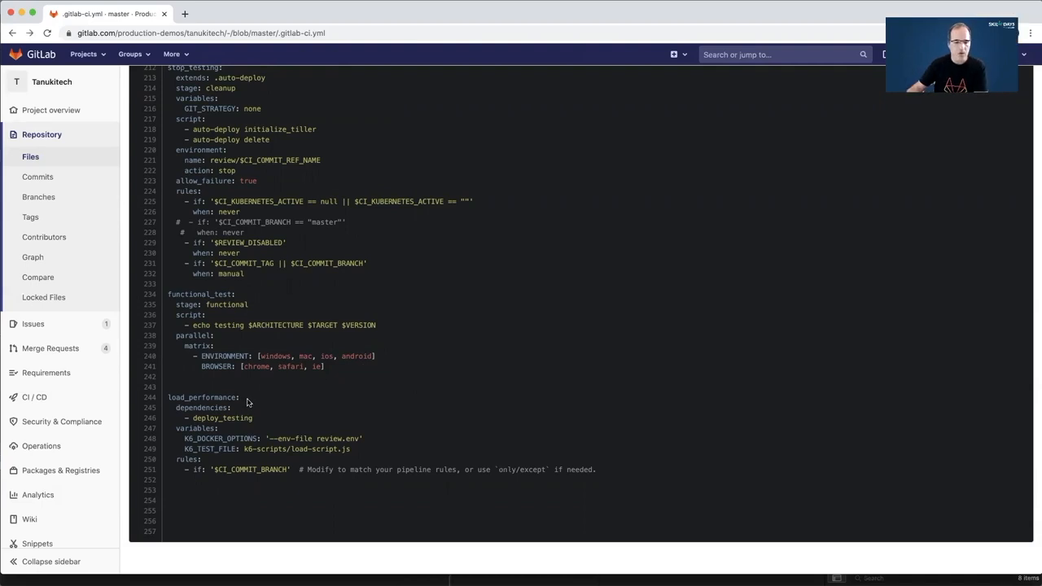
{"action": "mouse_move", "coordinate": [261, 402]}
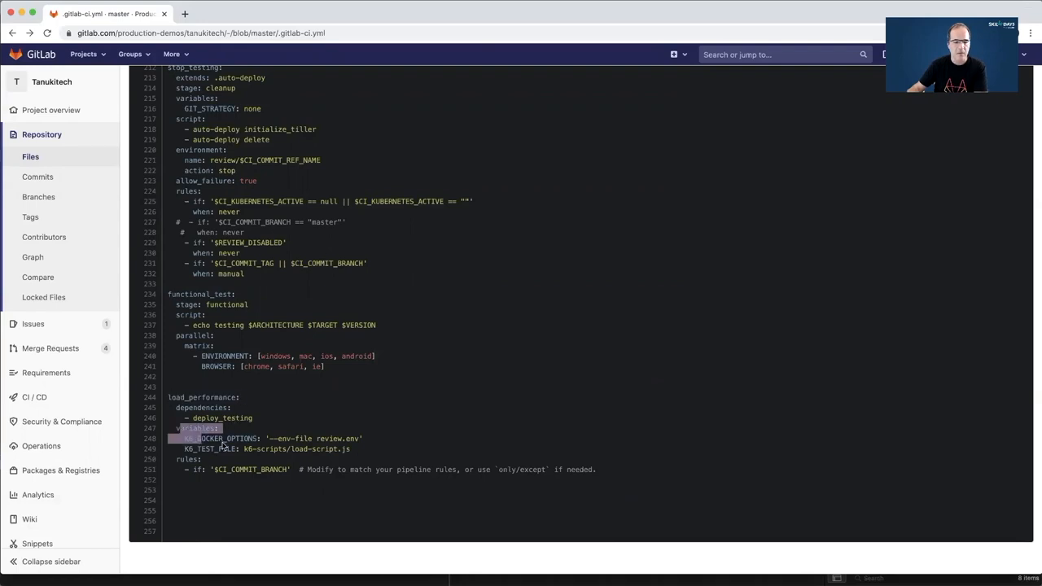
{"action": "left_click", "coordinate": [261, 458]}
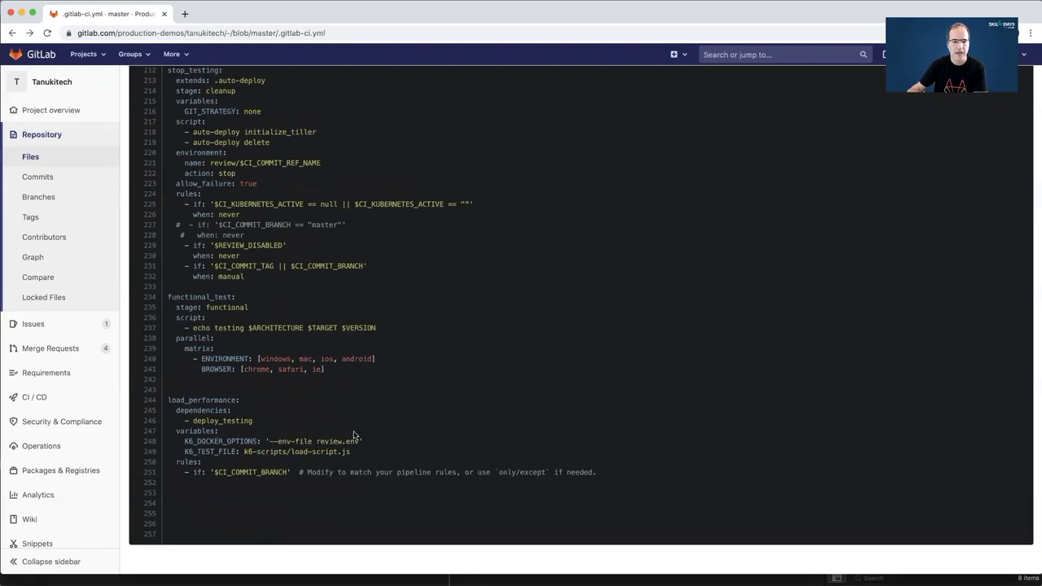
Trace the K6 review.env variables back to deploy_testing's review.env artifact.
{"action": "scroll", "scroll_direction": "up", "scroll_amount": 3}
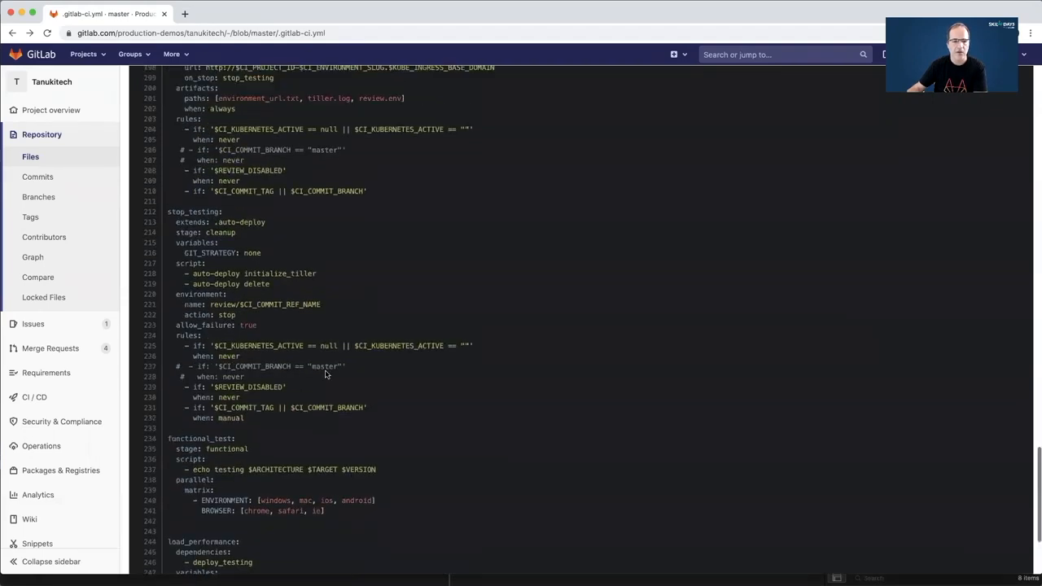
{"action": "scroll", "scroll_direction": "up", "scroll_amount": 3}
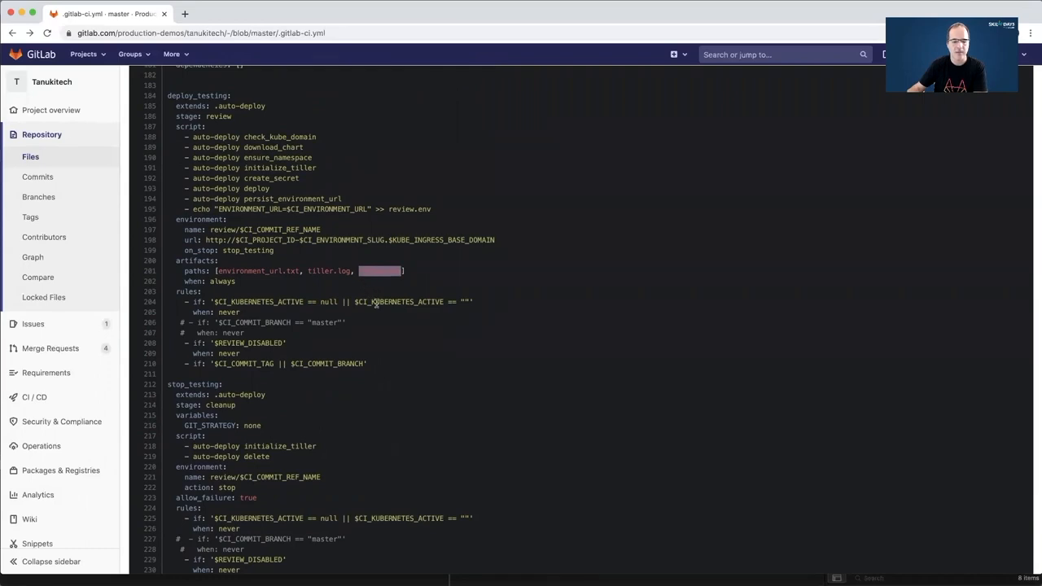
{"action": "scroll", "scroll_direction": "down", "scroll_amount": 3}
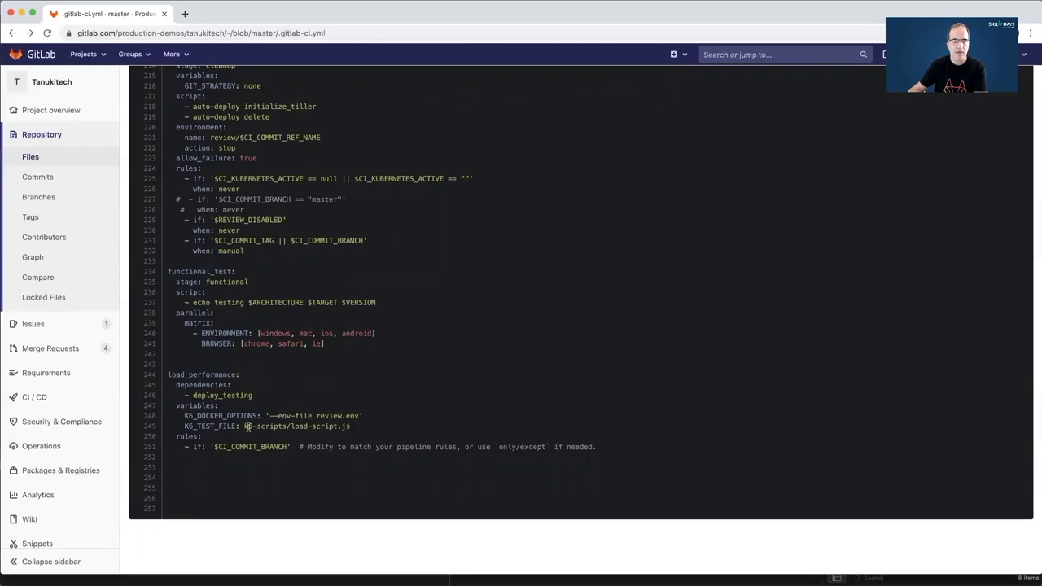
{"action": "mouse_move", "coordinate": [29, 157]}
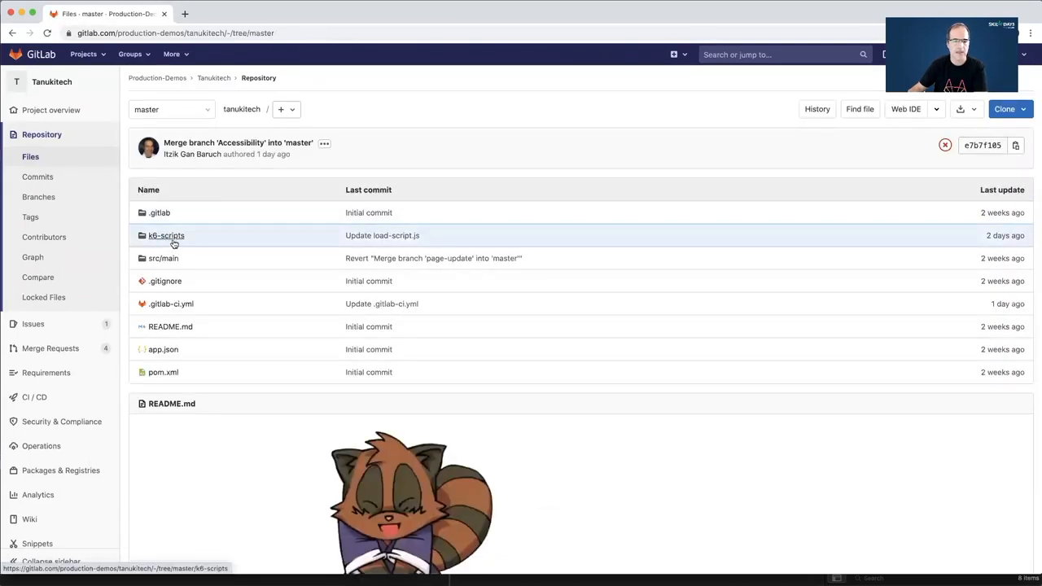
Open k6-scripts/load-script.js and highlight its stages and thresholds.
{"action": "left_click", "coordinate": [166, 235]}
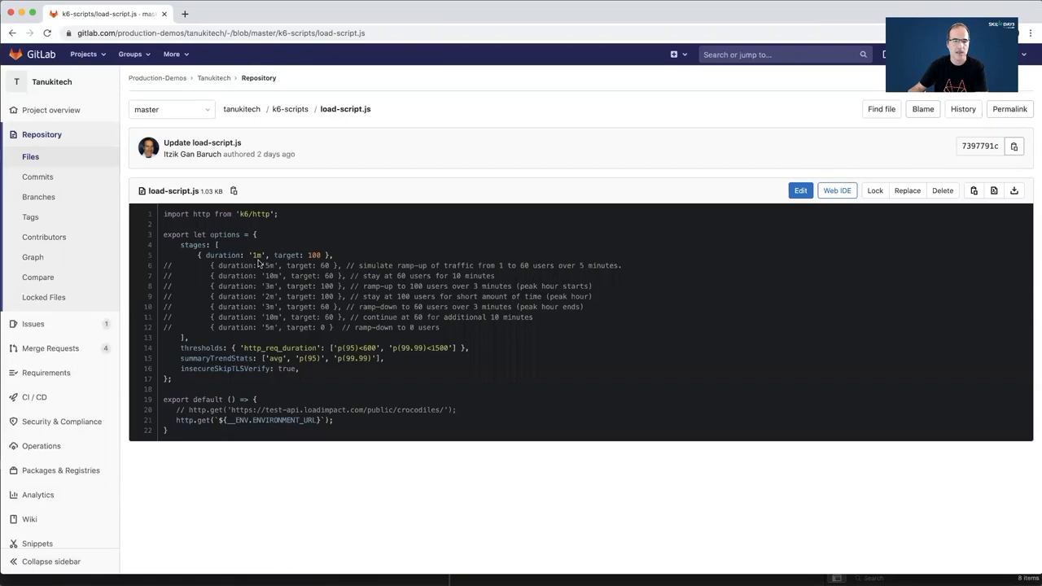
{"action": "mouse_move", "coordinate": [187, 343]}
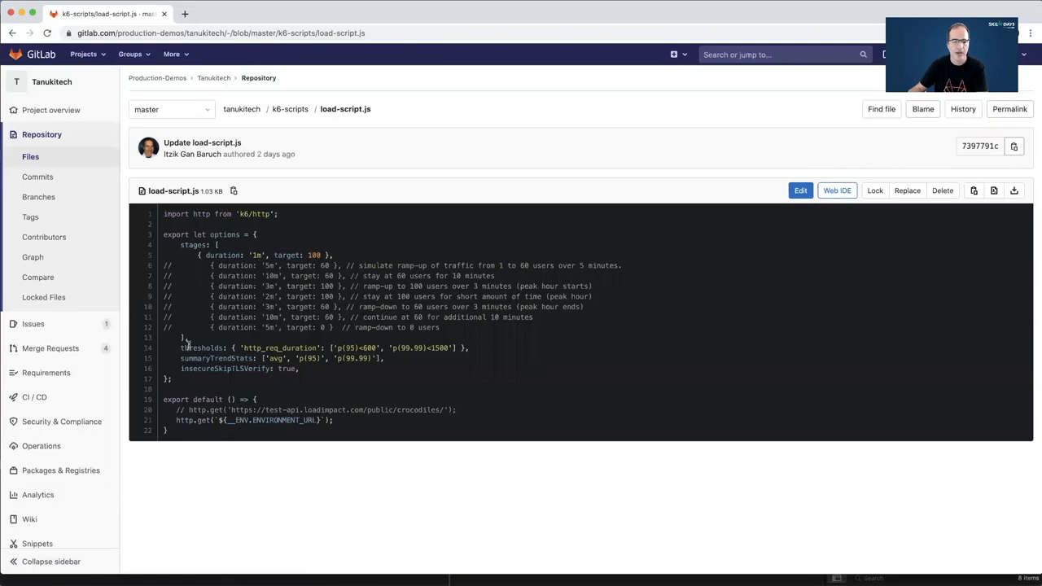
{"action": "left_click_drag", "start_coordinate": [181, 348], "coordinate": [469, 358]}
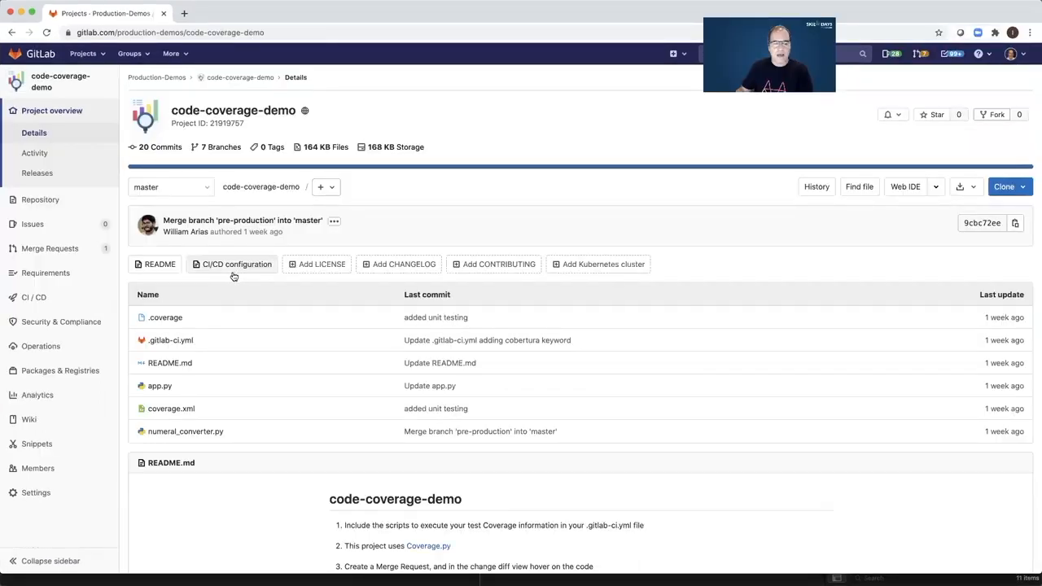
Open the 'Update numeral_converter.py' merge request from code-coverage-demo's merge request list.
{"action": "left_click", "coordinate": [49, 248]}
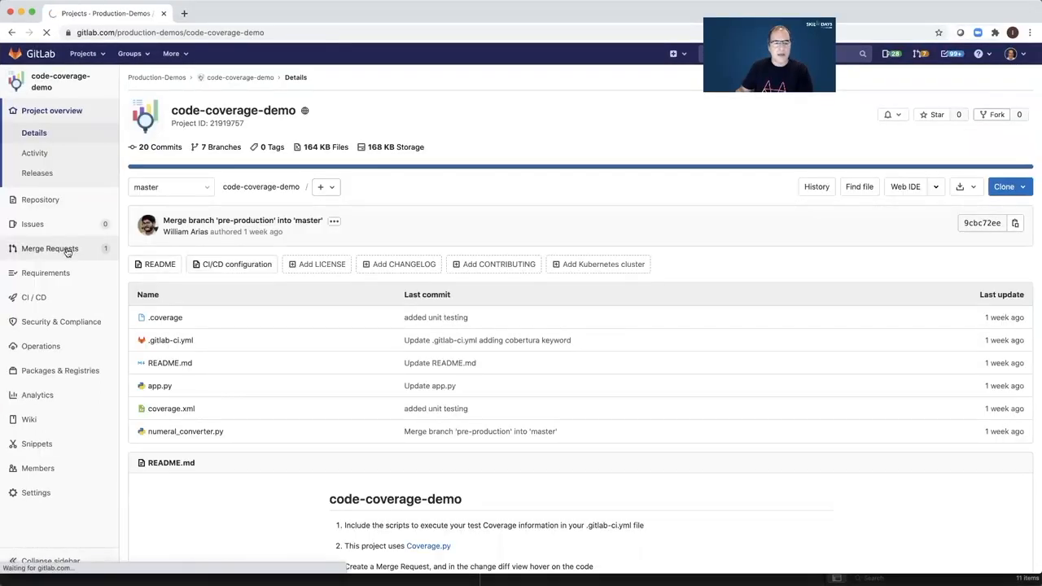
{"action": "left_click", "coordinate": [49, 247]}
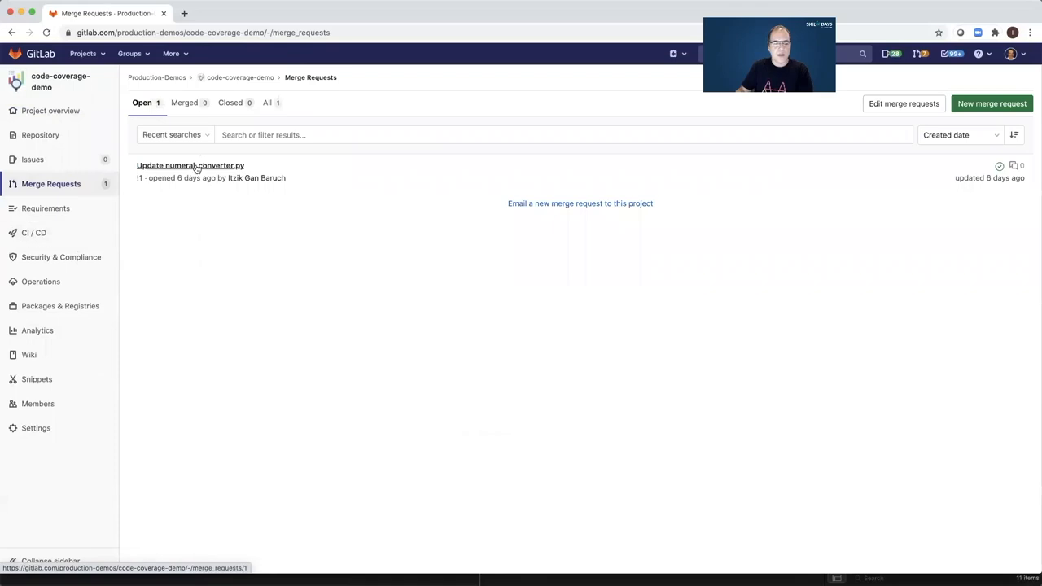
{"action": "left_click", "coordinate": [189, 166]}
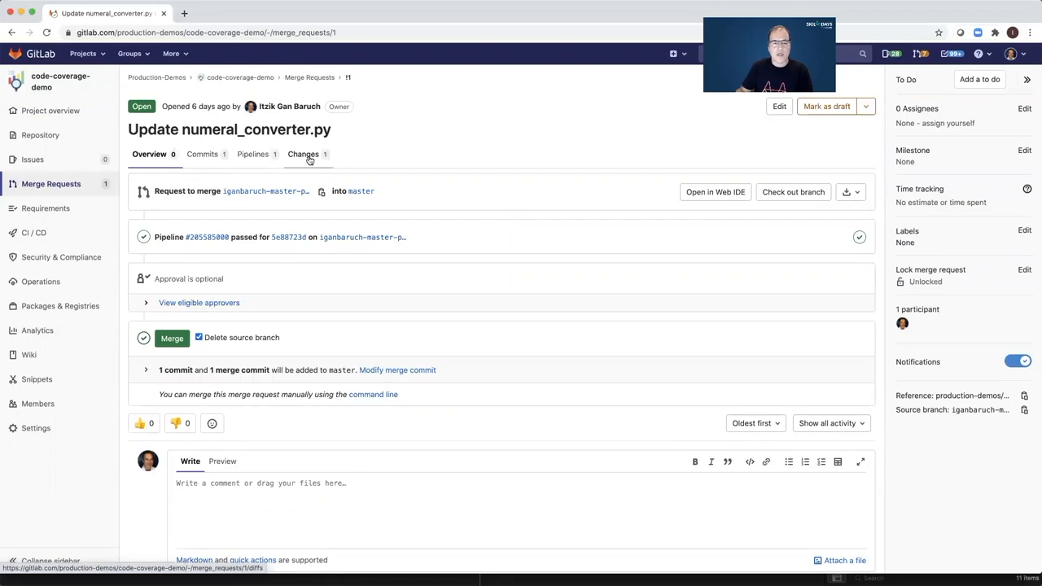
Show the side-by-side diff of numeral_converter.py with its coverage gutter markers.
{"action": "left_click", "coordinate": [303, 153]}
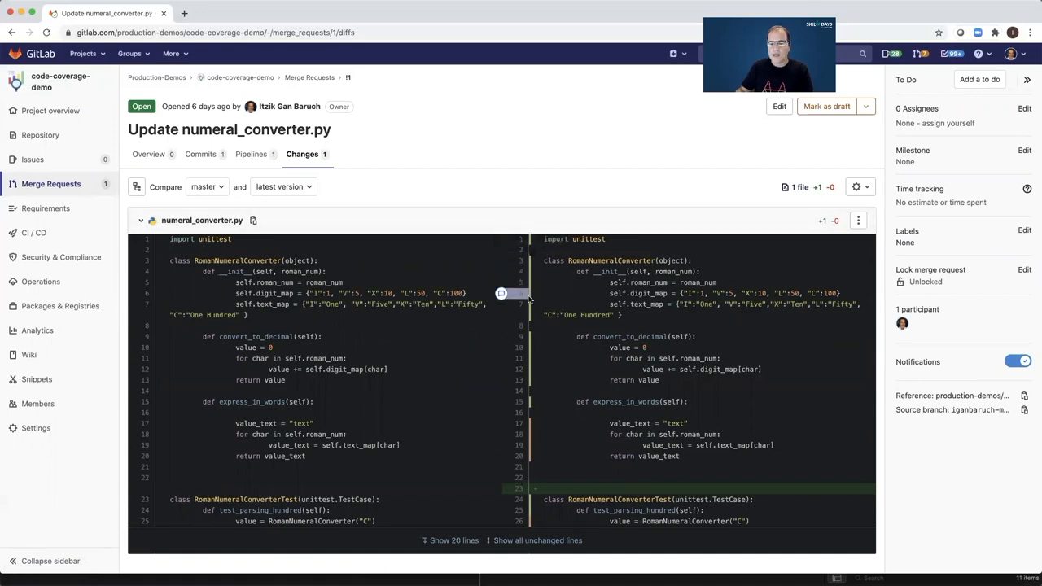
{"action": "mouse_move", "coordinate": [519, 293]}
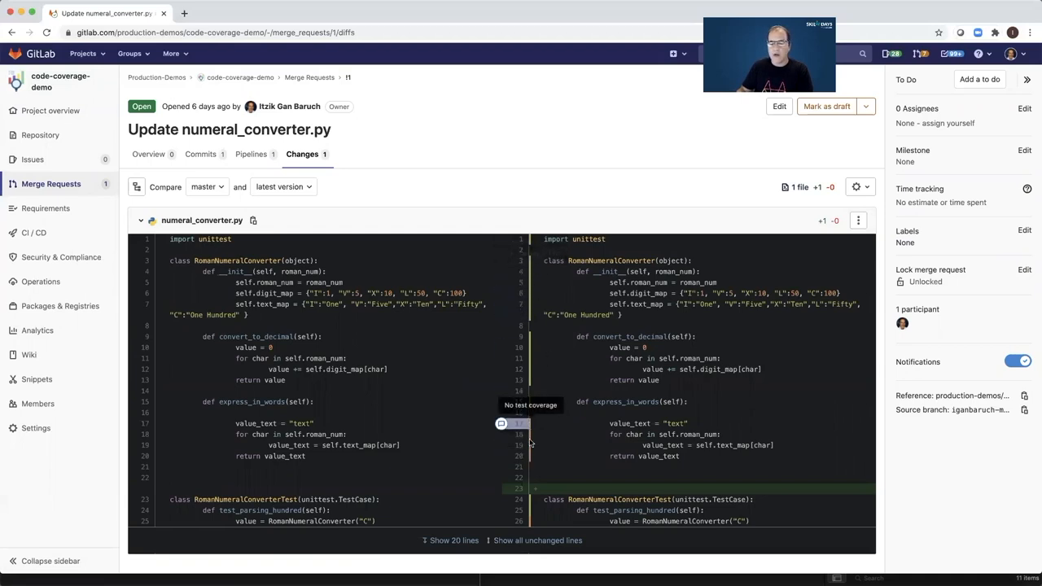
{"action": "mouse_move", "coordinate": [518, 456]}
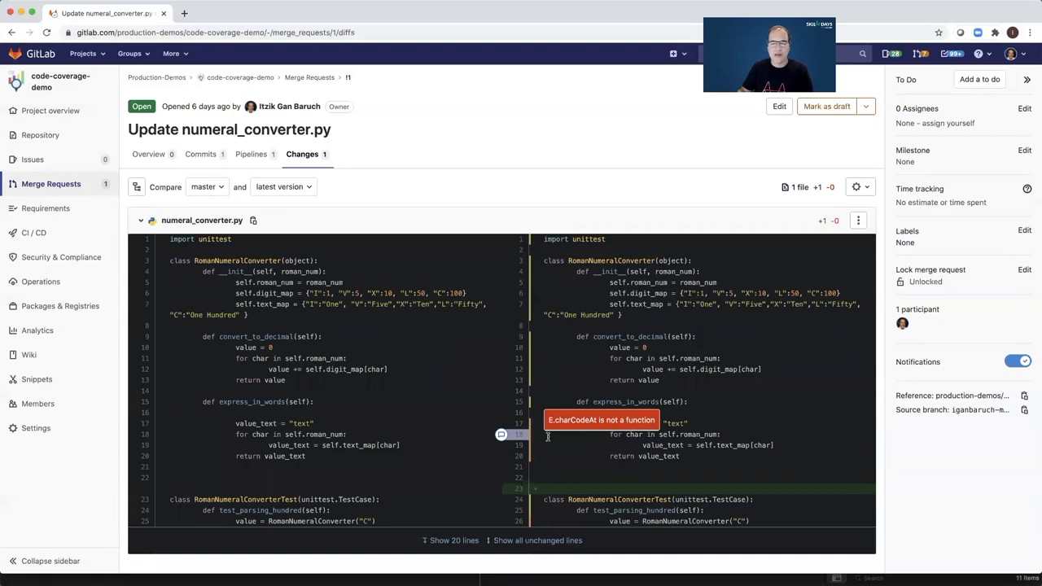
{"action": "mouse_move", "coordinate": [539, 423]}
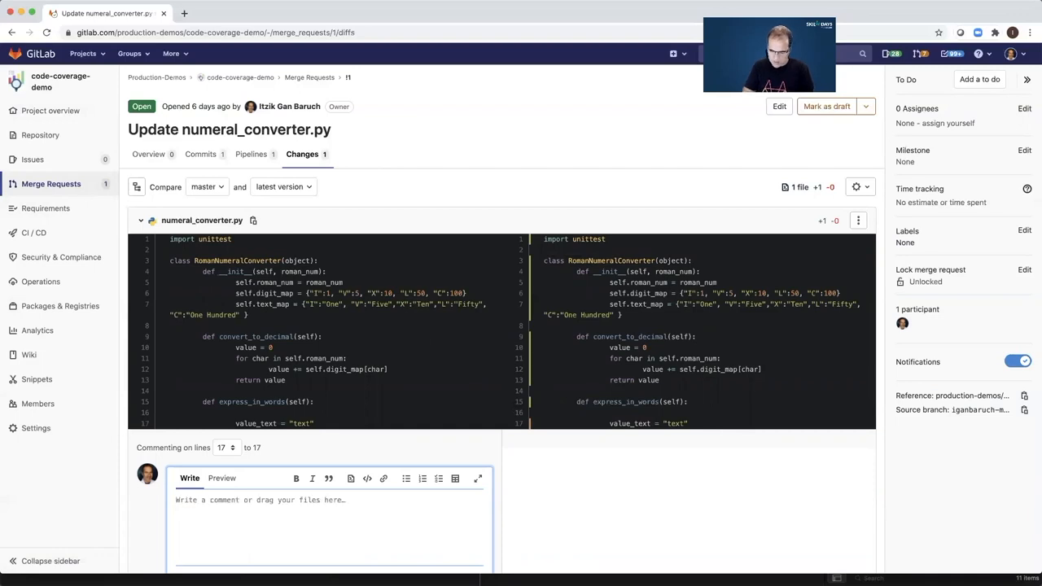
Write the line 17 review comment 'Please add test for this code' without submitting it.
{"action": "type", "text": "Please ad"}
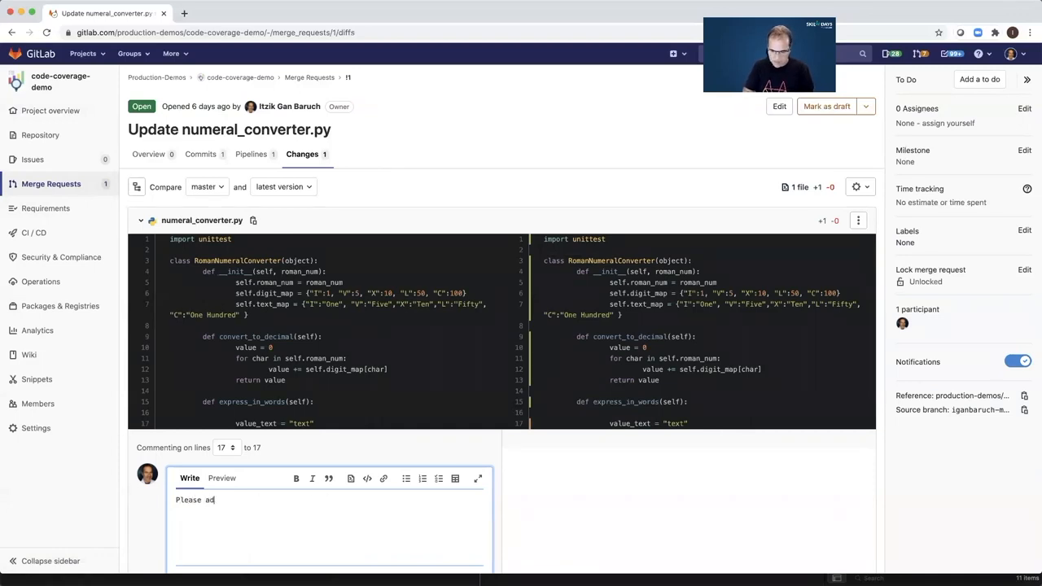
{"action": "type", "text": "d test"}
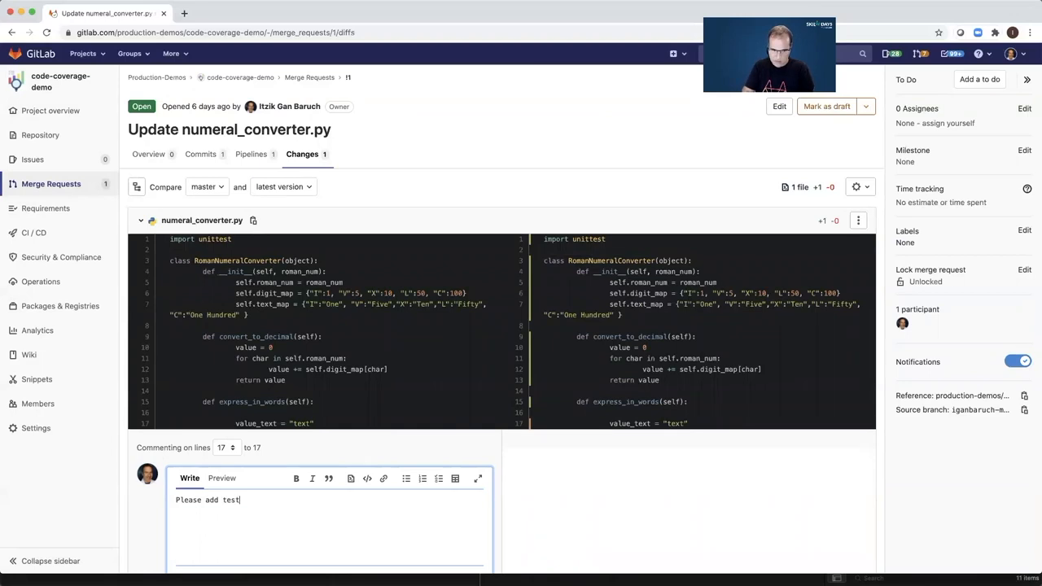
{"action": "type", "text": "for"}
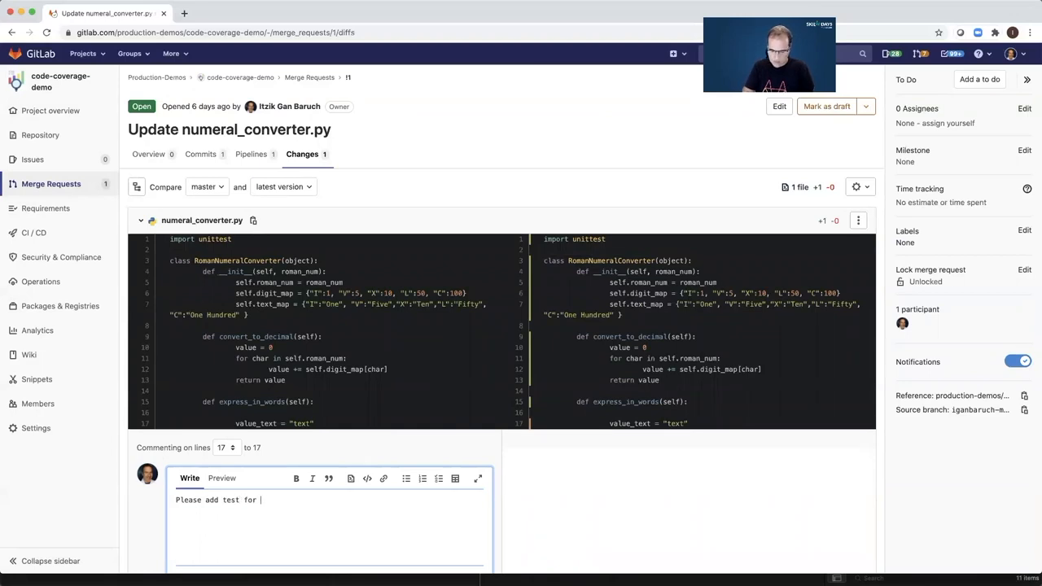
{"action": "type", "text": "this code"}
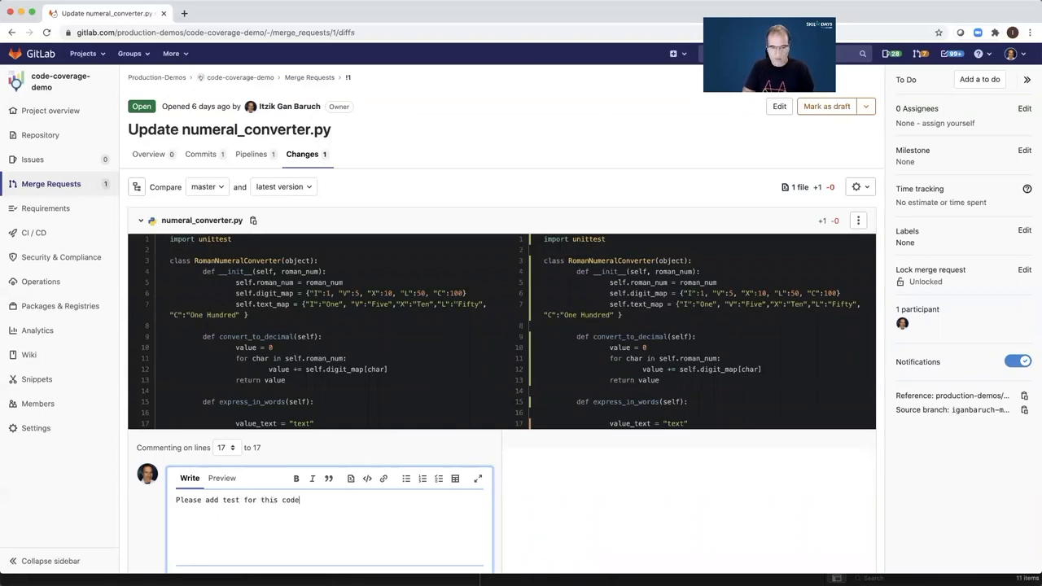
{"action": "scroll", "scroll_direction": "down", "scroll_amount": 3}
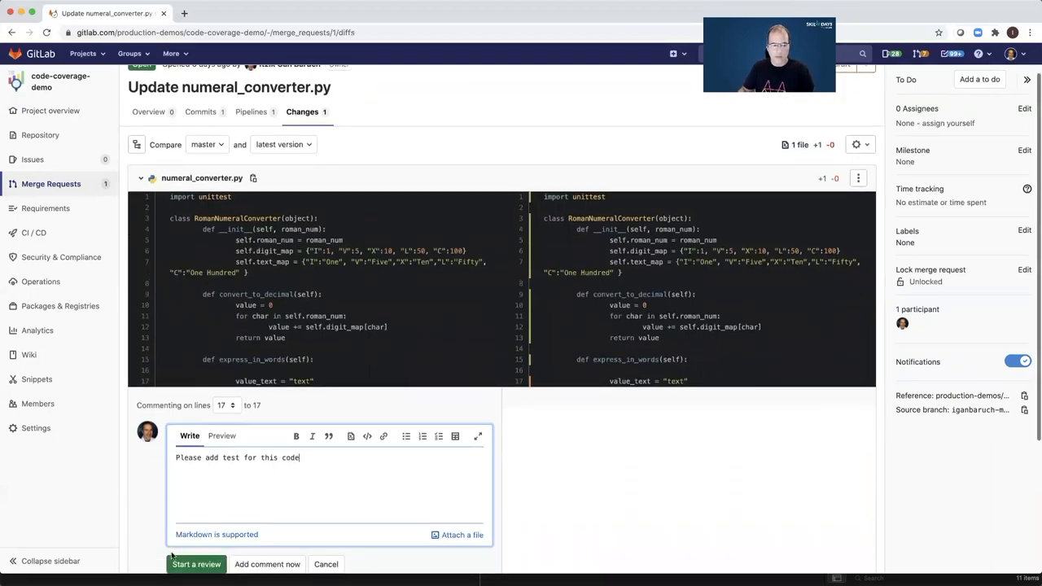